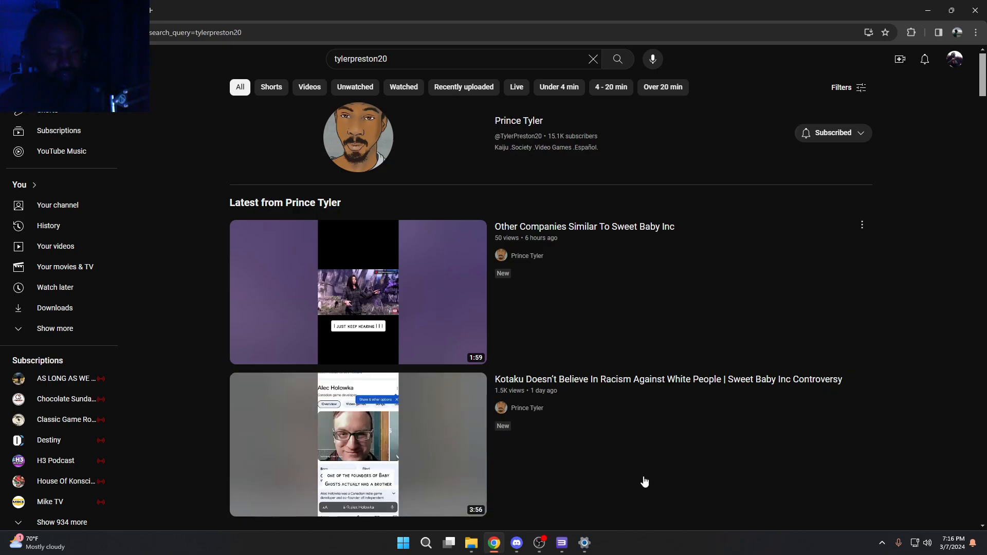
left_click(538, 547)
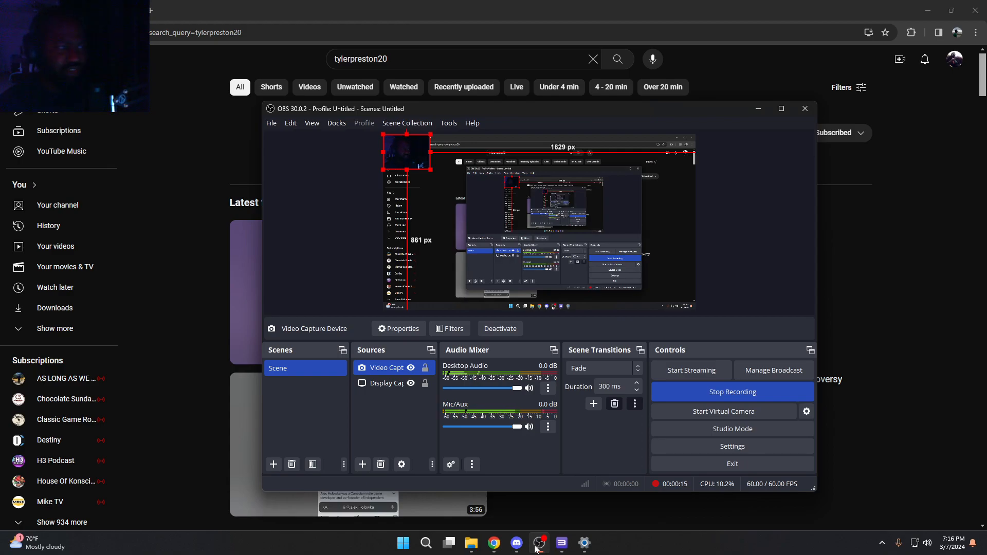
left_click(493, 547)
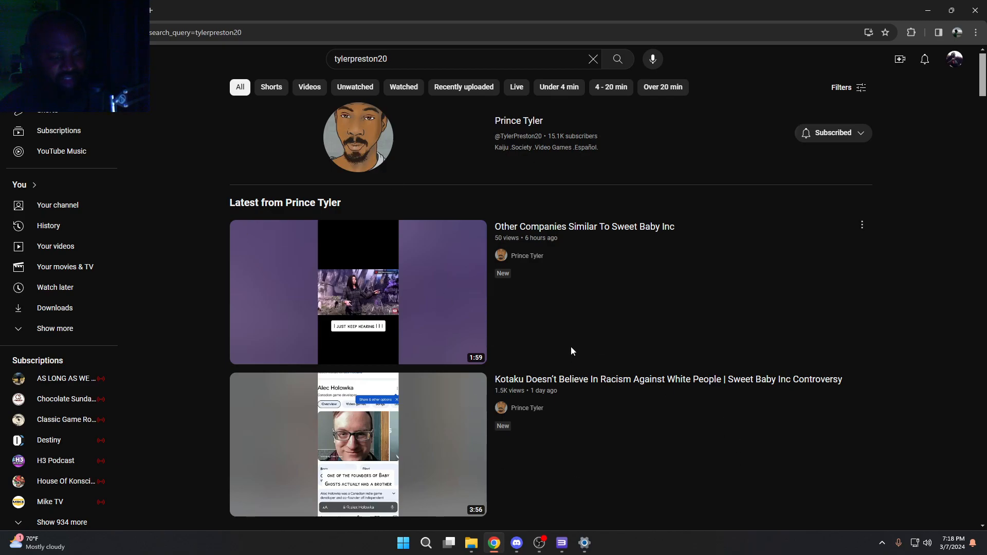
mouse_move(417, 180)
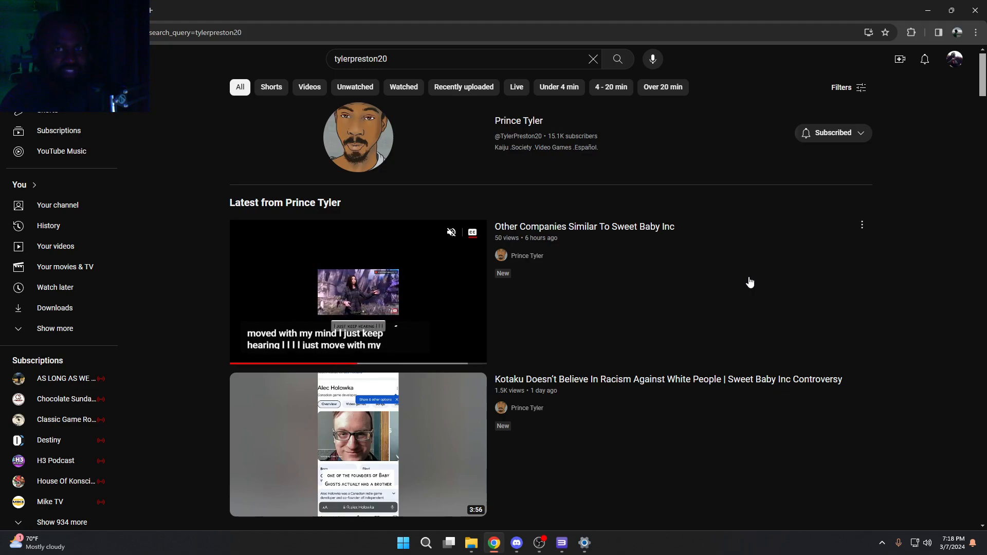
mouse_move(729, 132)
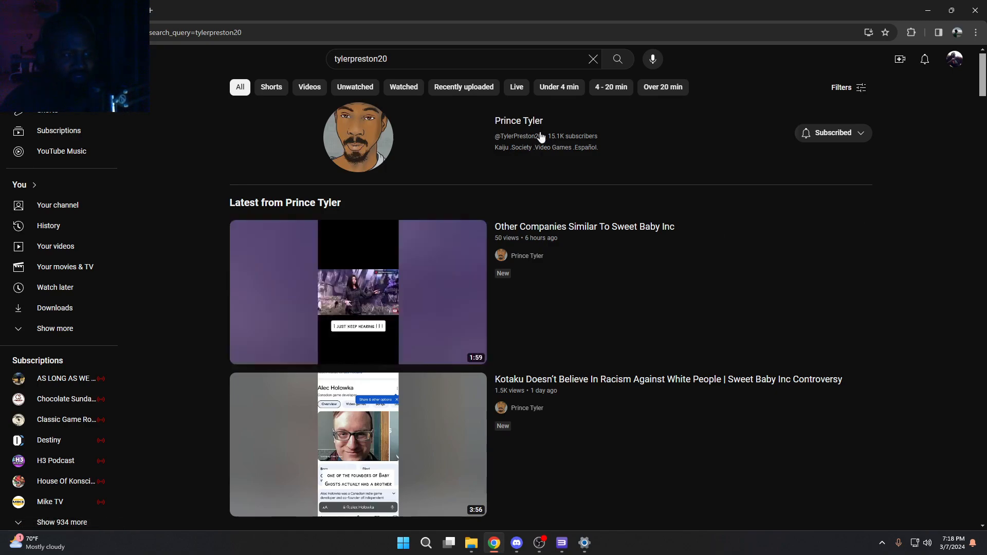
mouse_move(354, 87)
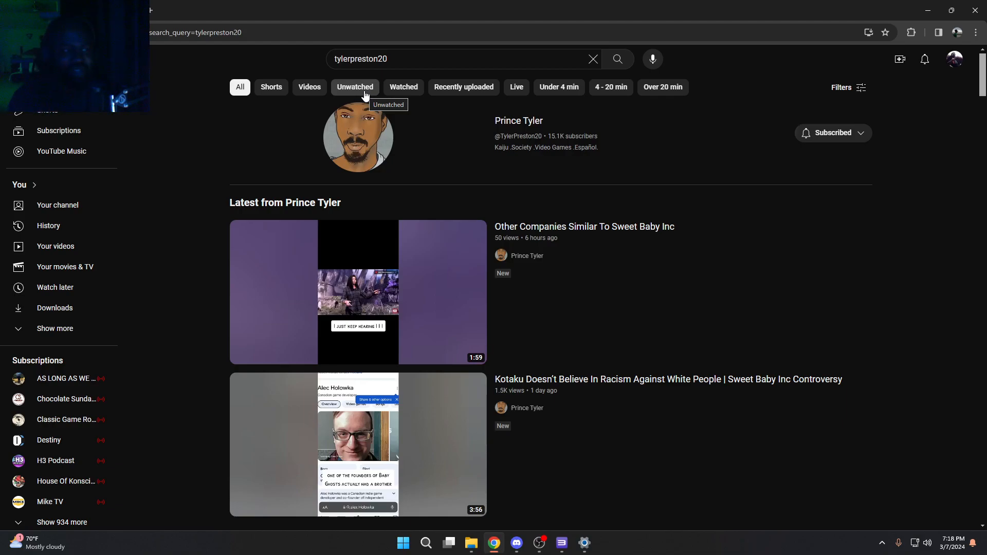
mouse_move(578, 202)
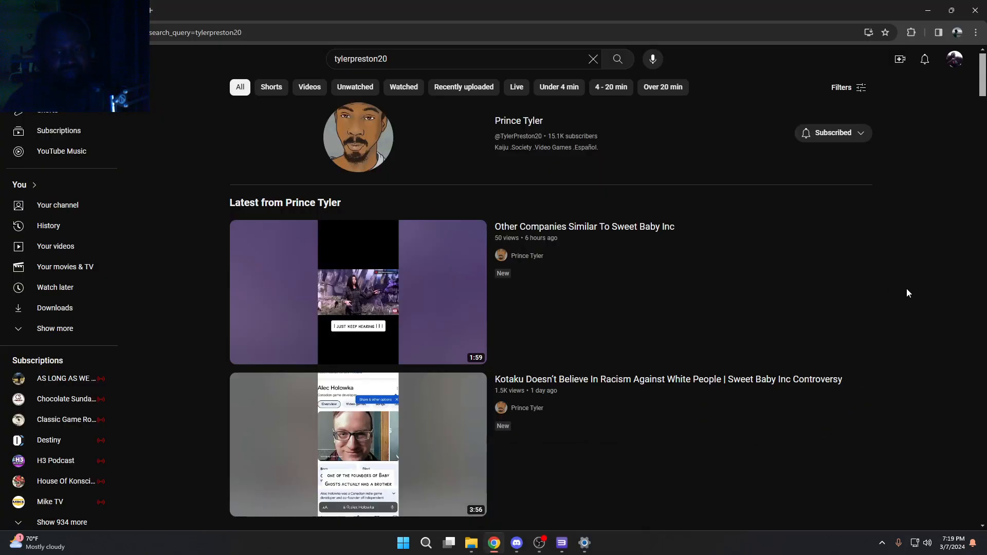
mouse_move(921, 297)
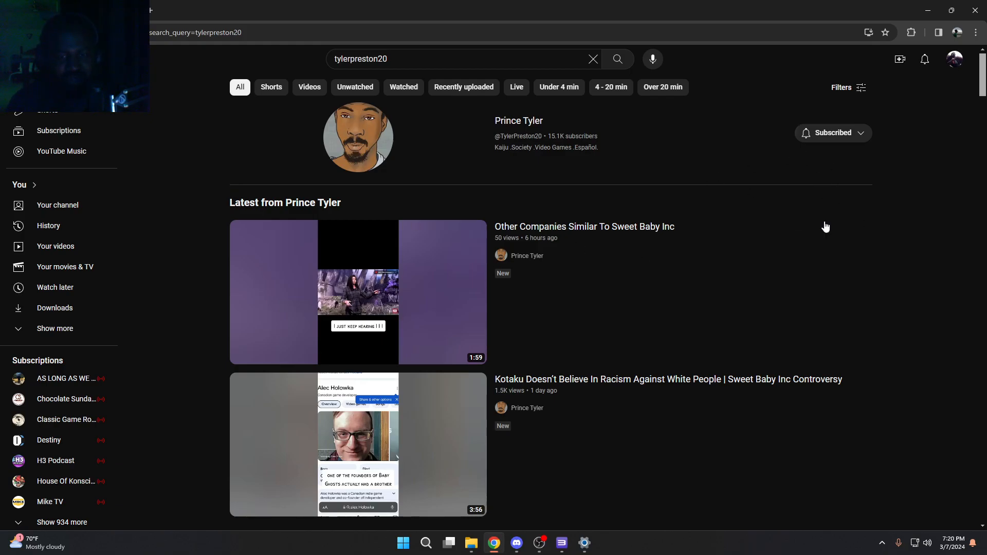
mouse_move(890, 233)
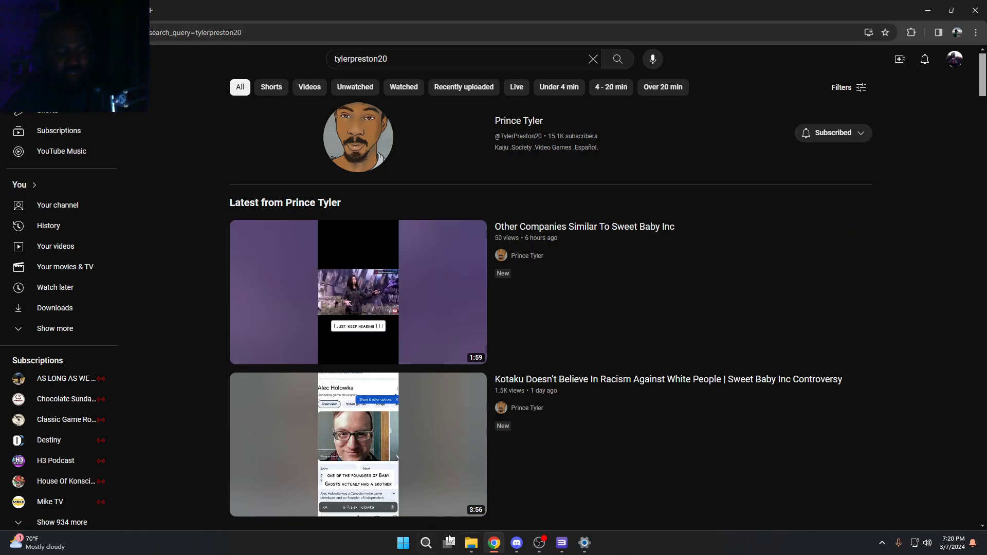
mouse_move(703, 303)
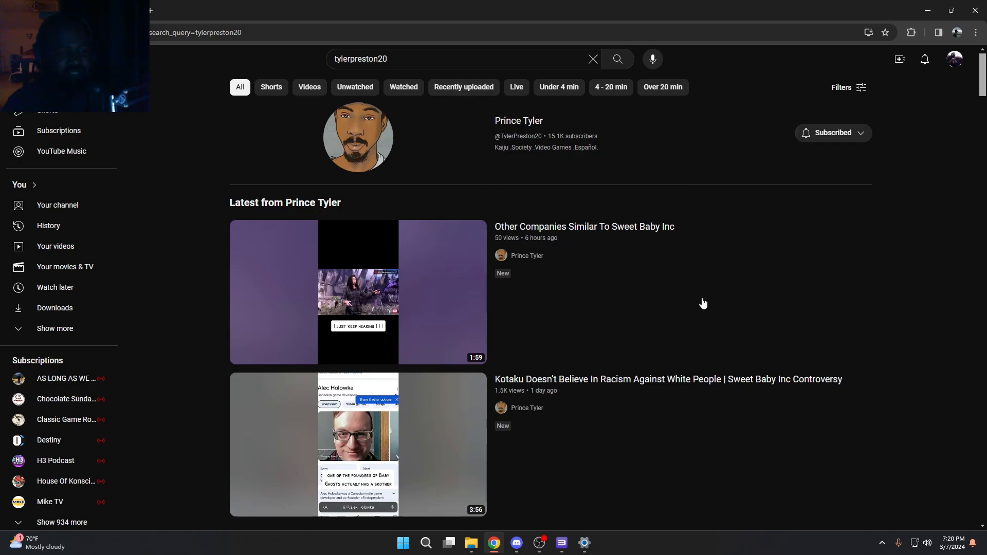
mouse_move(928, 8)
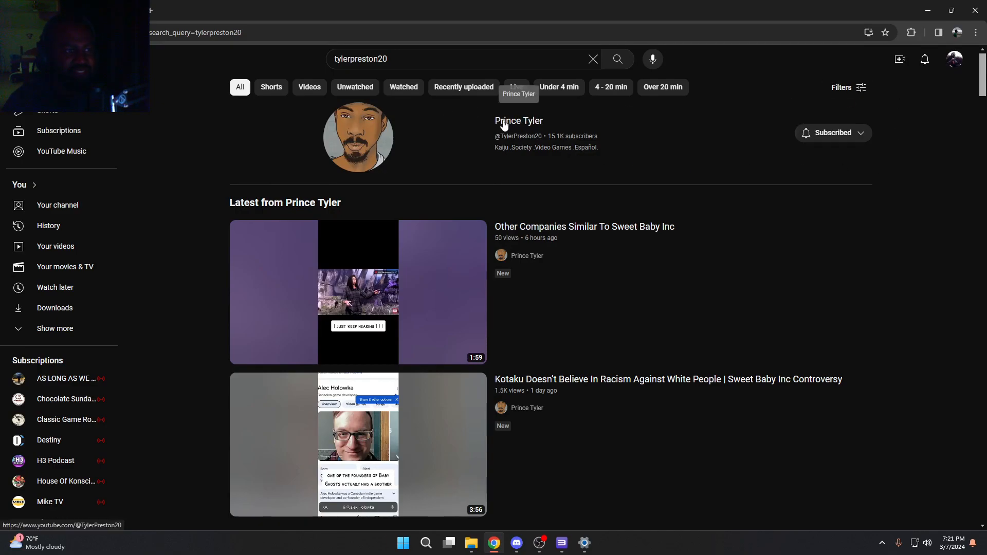
left_click(518, 121)
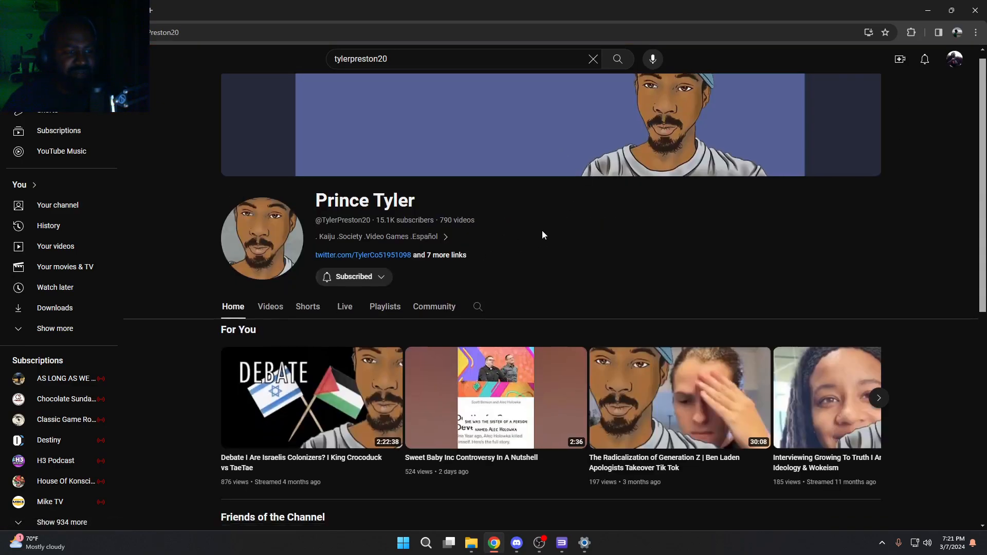
scroll("down", 3)
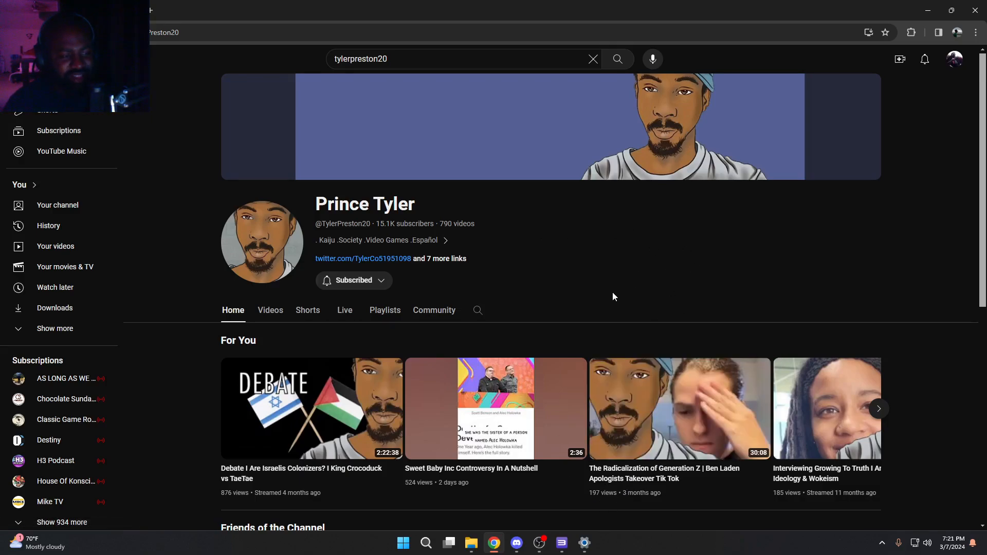
left_click(434, 311)
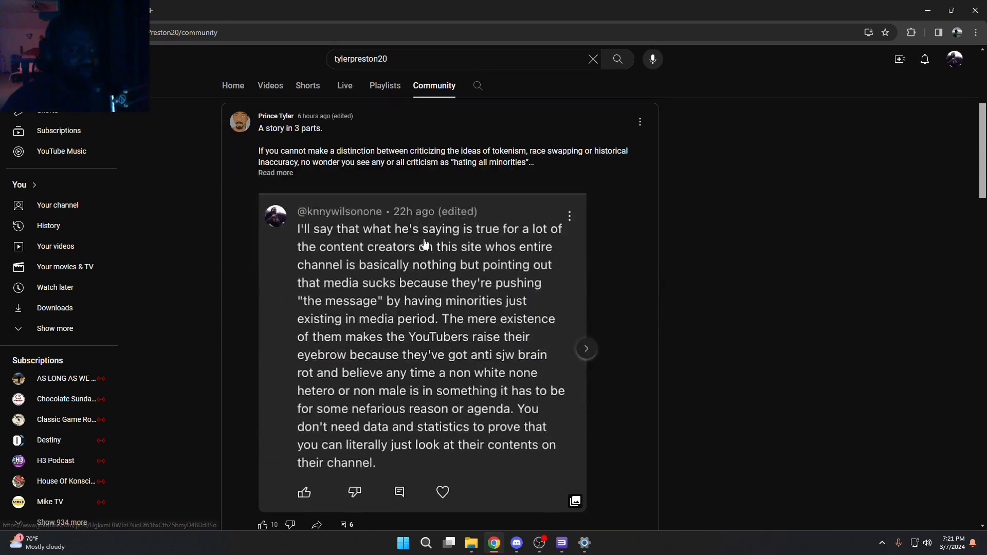
scroll("down", 3)
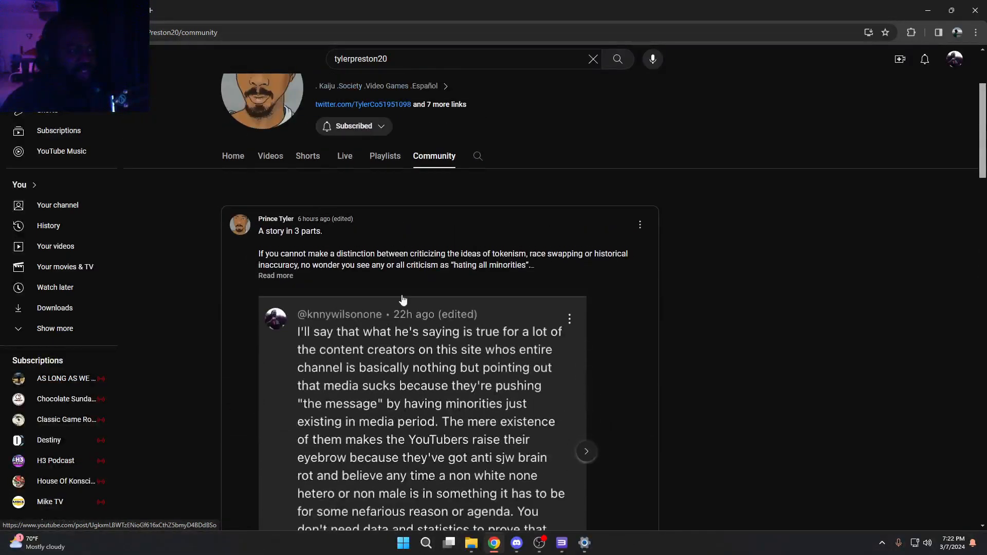
scroll("down", 3)
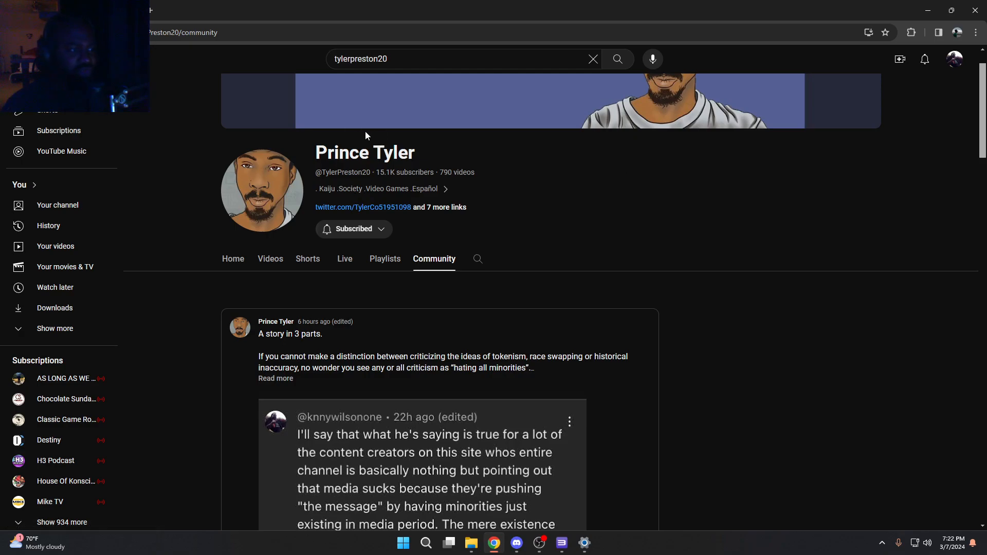
mouse_move(364, 151)
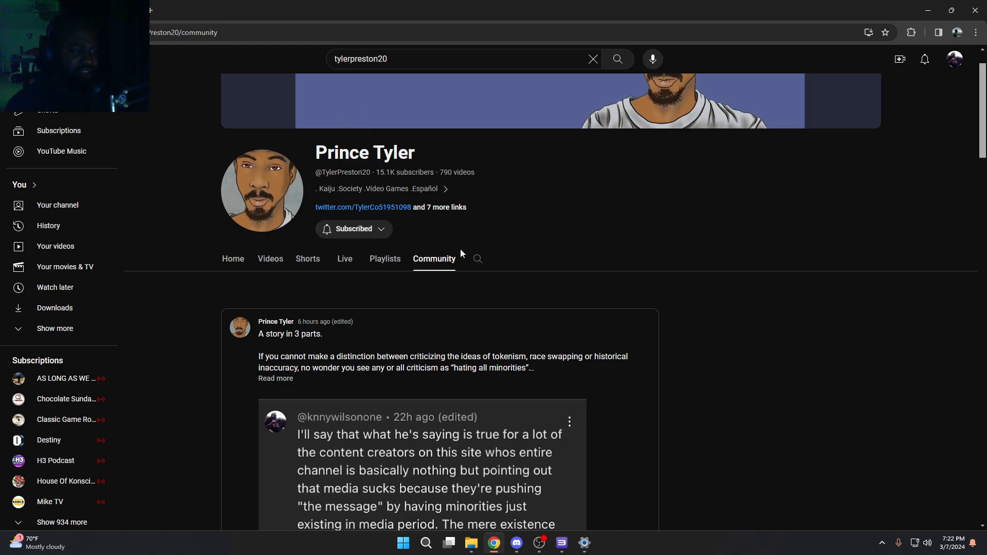
scroll("down", 3)
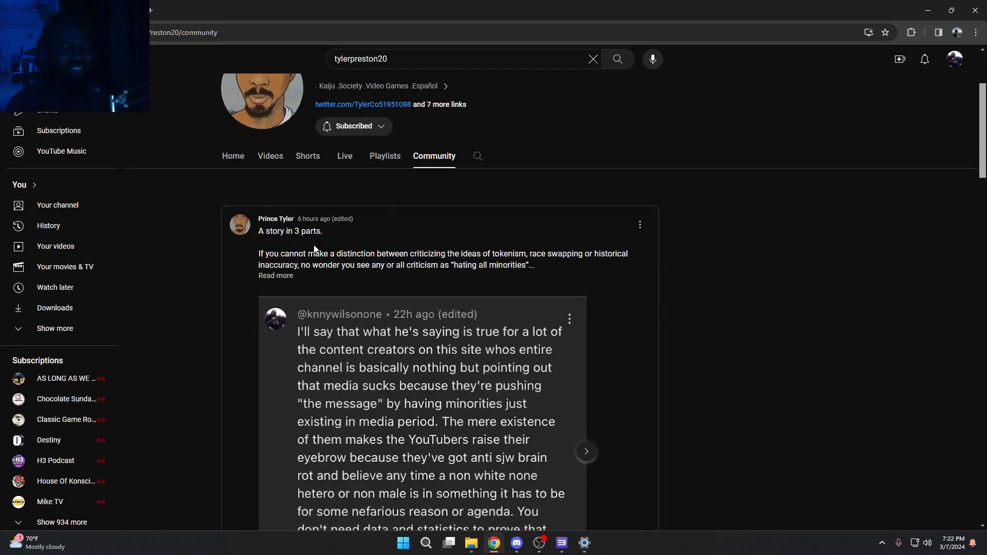
mouse_move(304, 235)
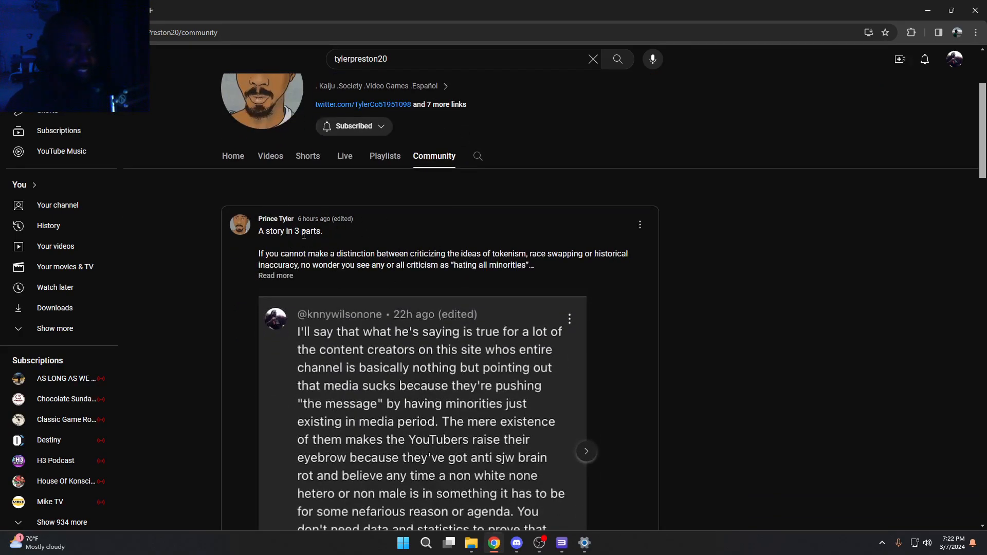
scroll("down", 3)
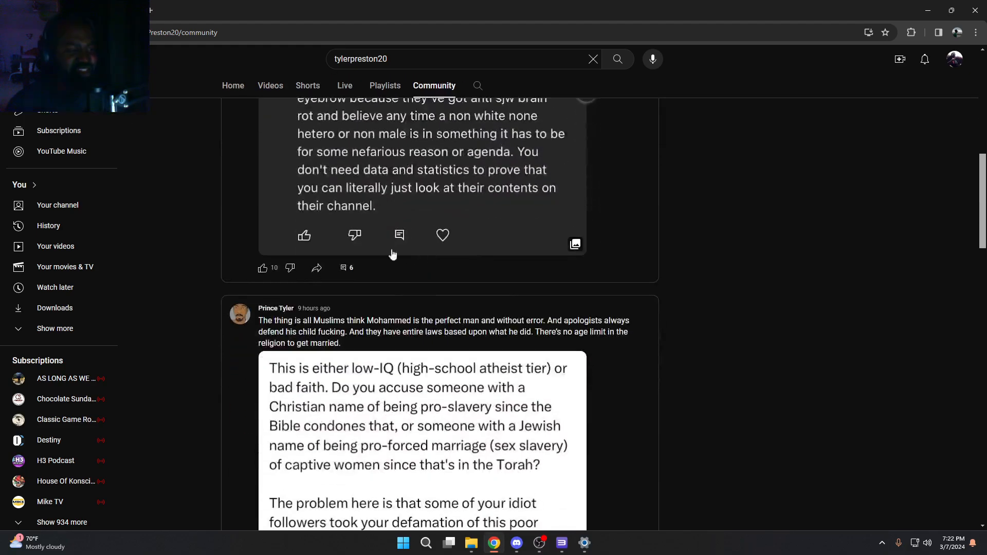
mouse_move(397, 286)
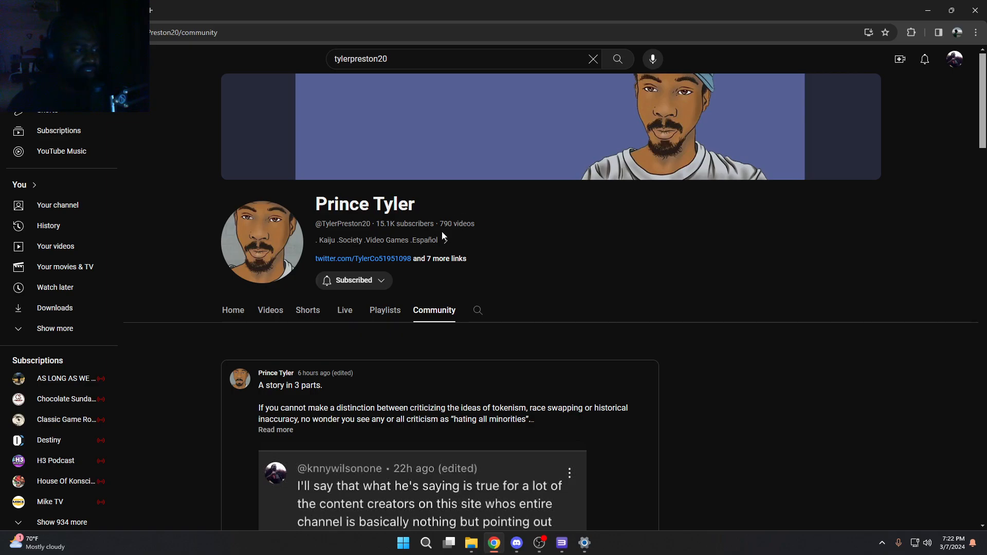
scroll("down", 3)
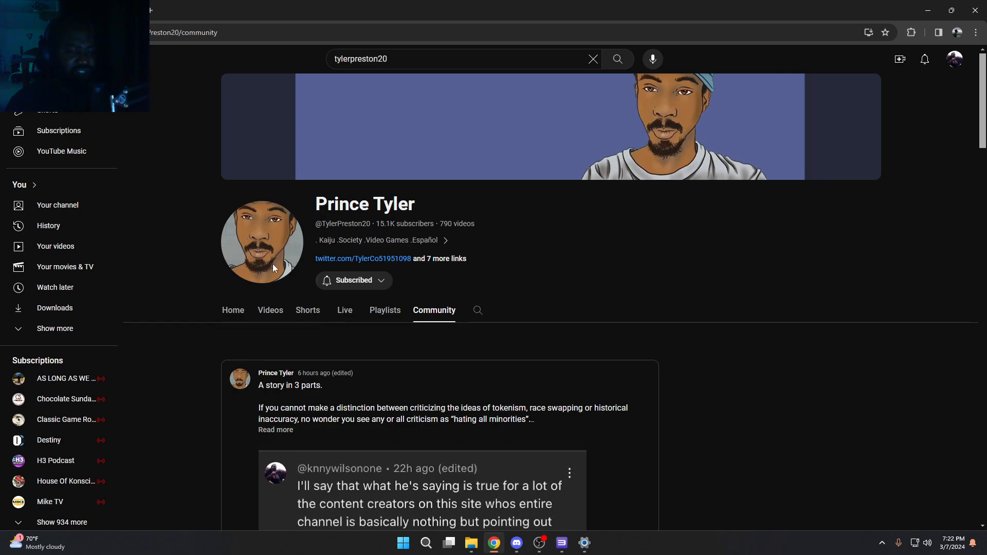
mouse_move(331, 138)
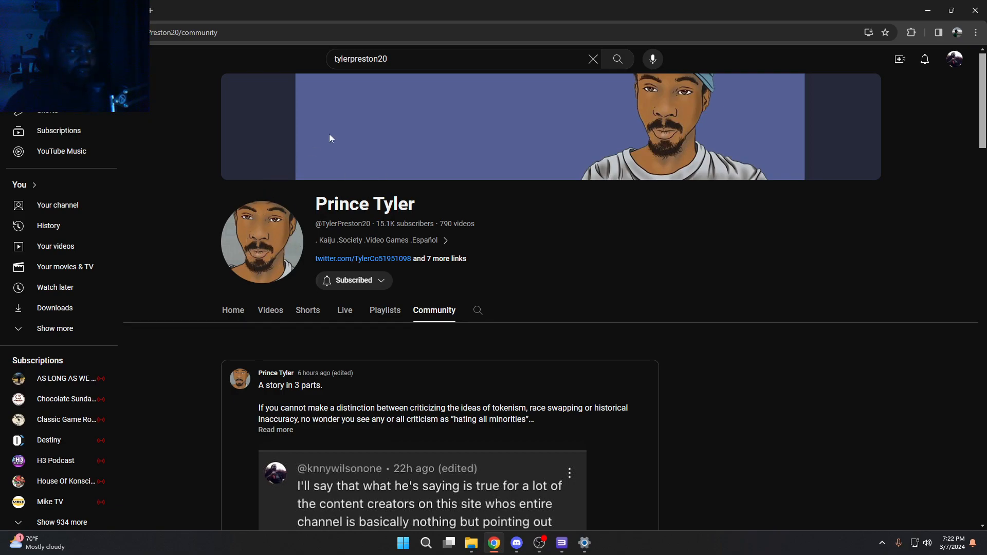
- Search YouTube for 'some black' and open the SomeBlackGuy channel from the top result
type("someblck")
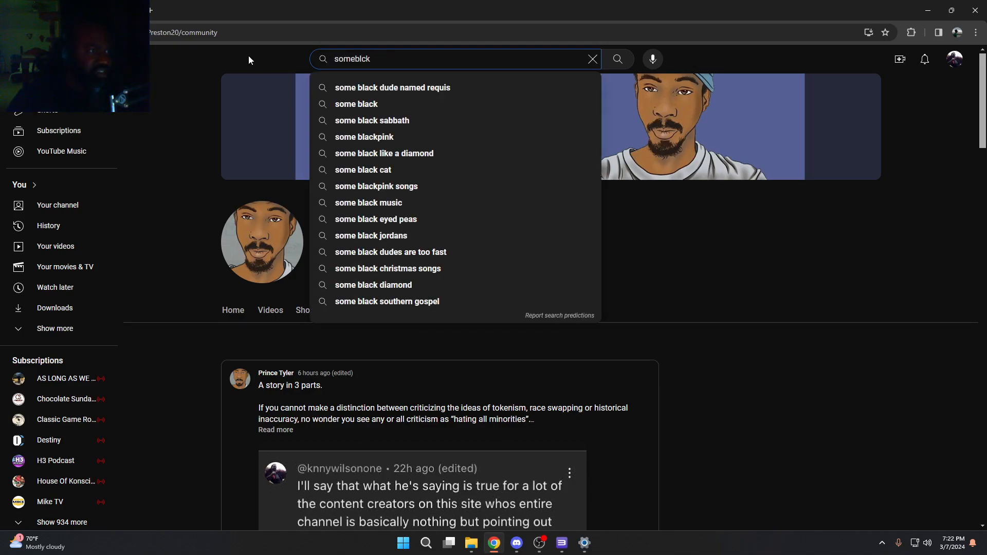
type("some black")
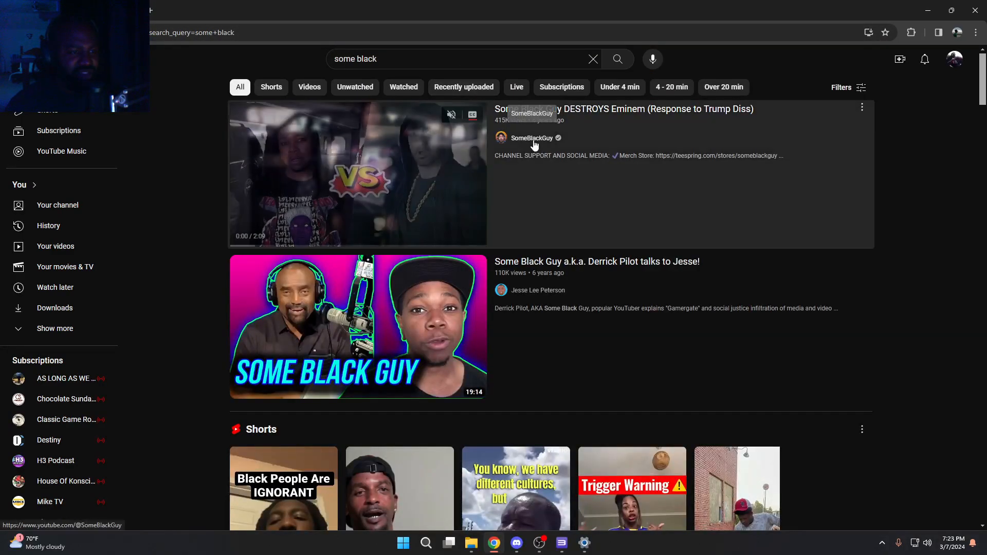
left_click(533, 138)
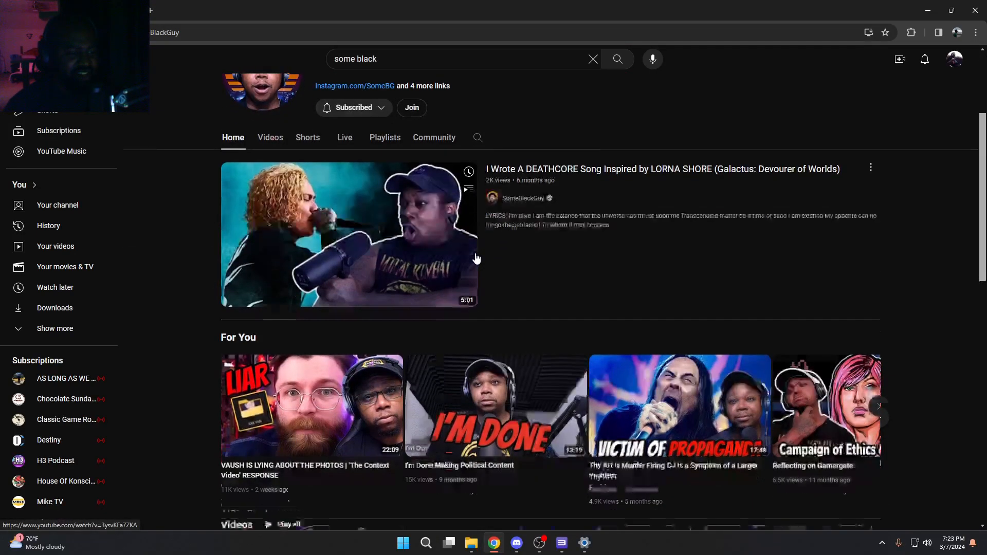
scroll("down", 3)
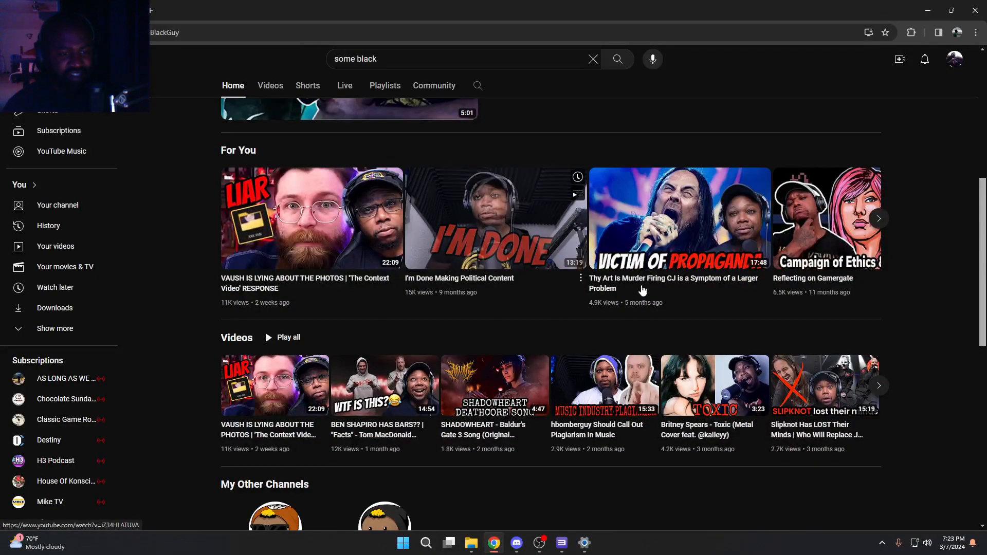
scroll("down", 3)
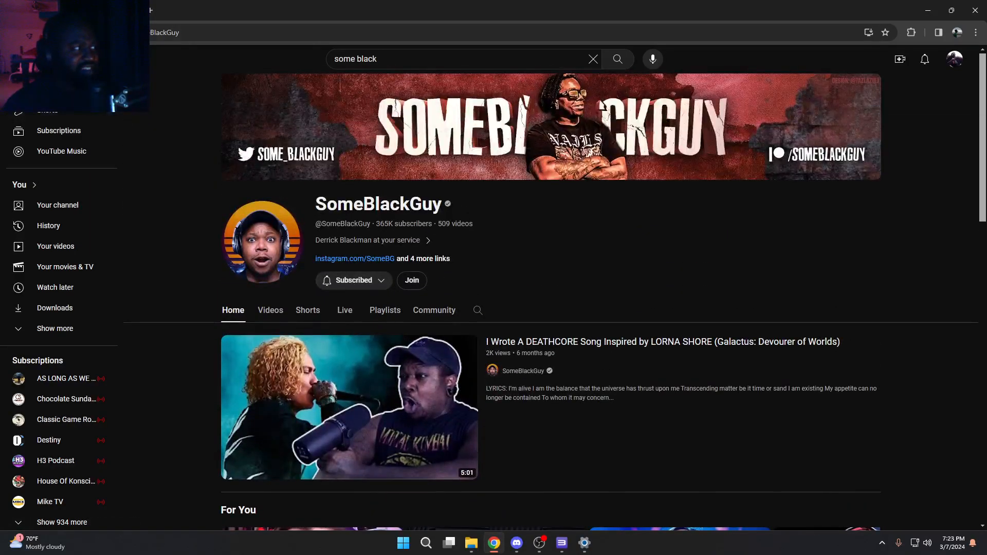
scroll("down", 3)
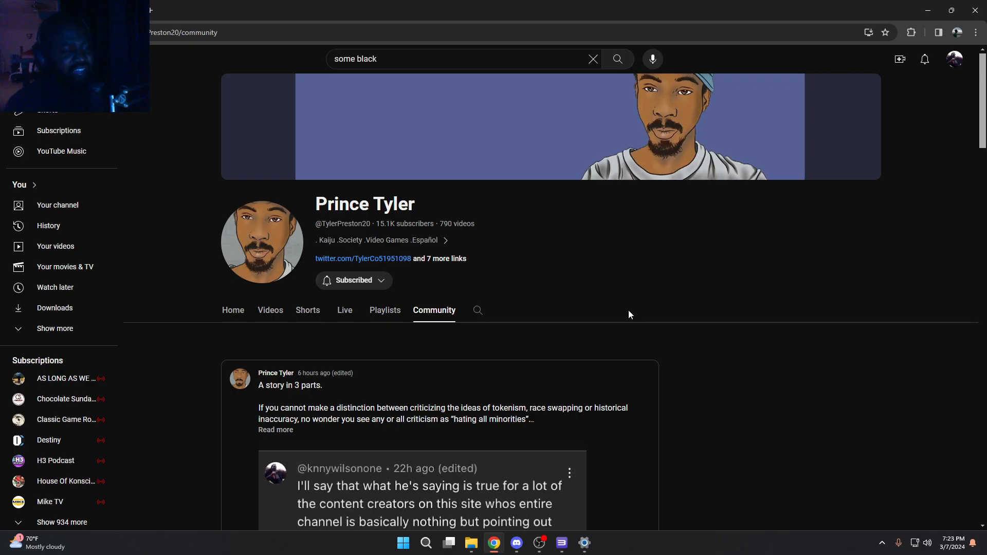
mouse_move(437, 244)
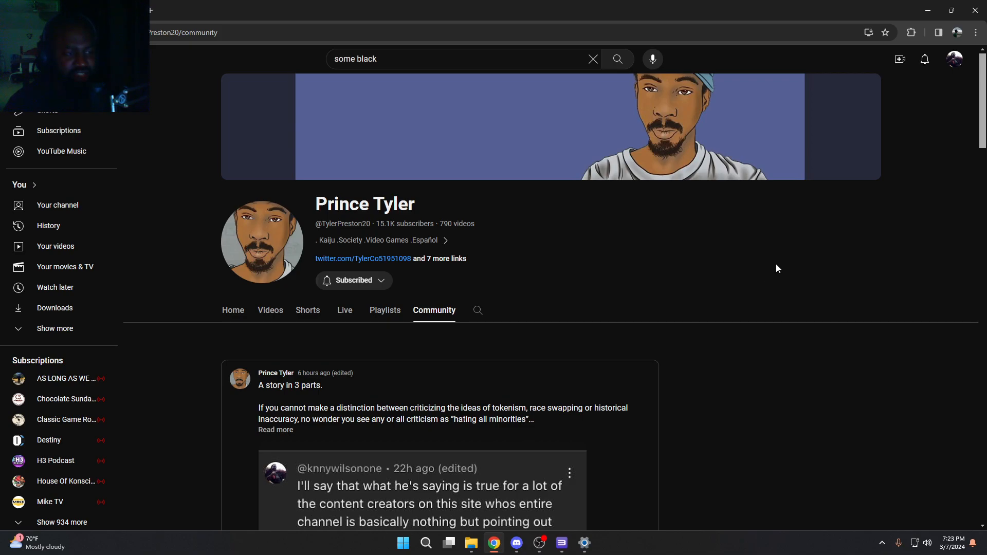
mouse_move(780, 265)
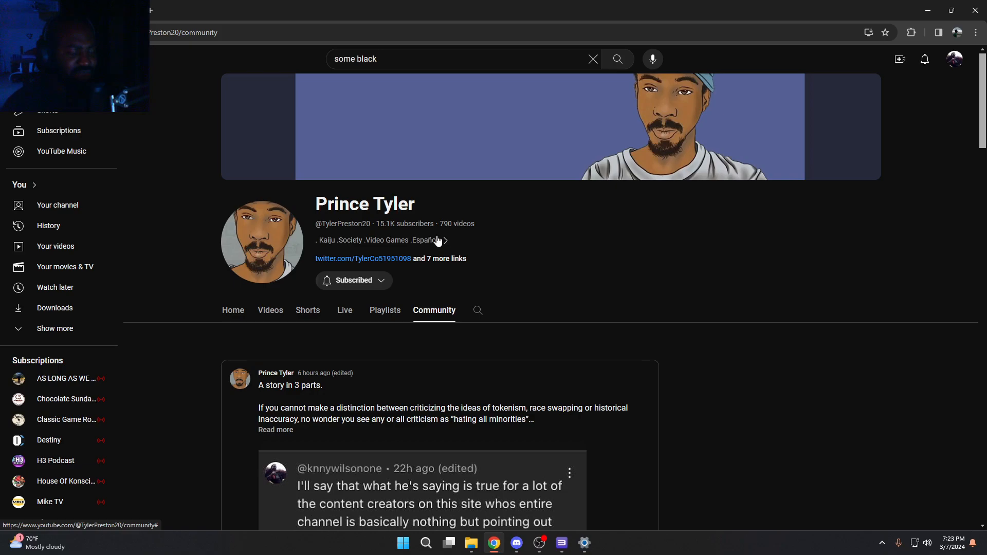
mouse_move(425, 244)
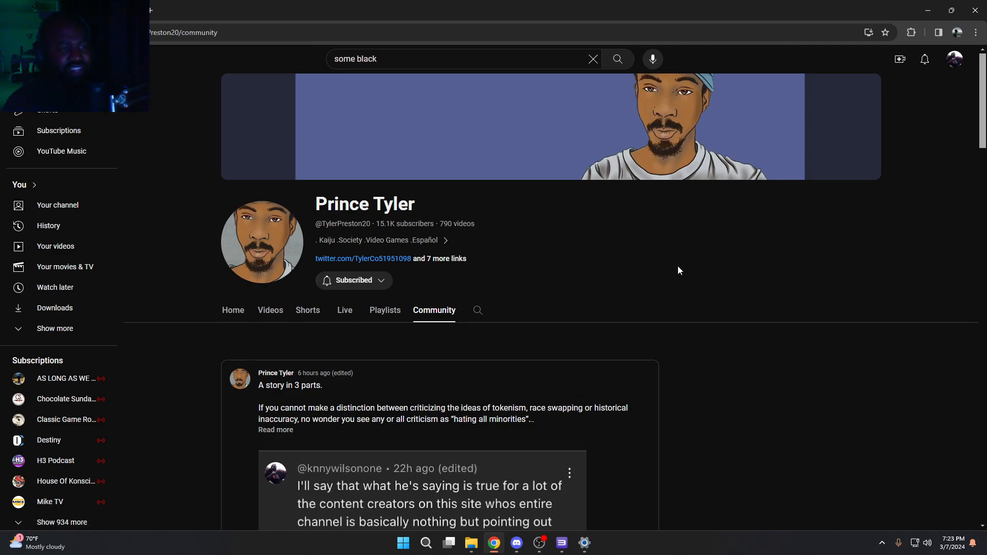
- Scroll Prince Tyler's Community tab down to show more of the quoted viewer comment
scroll("down", 3)
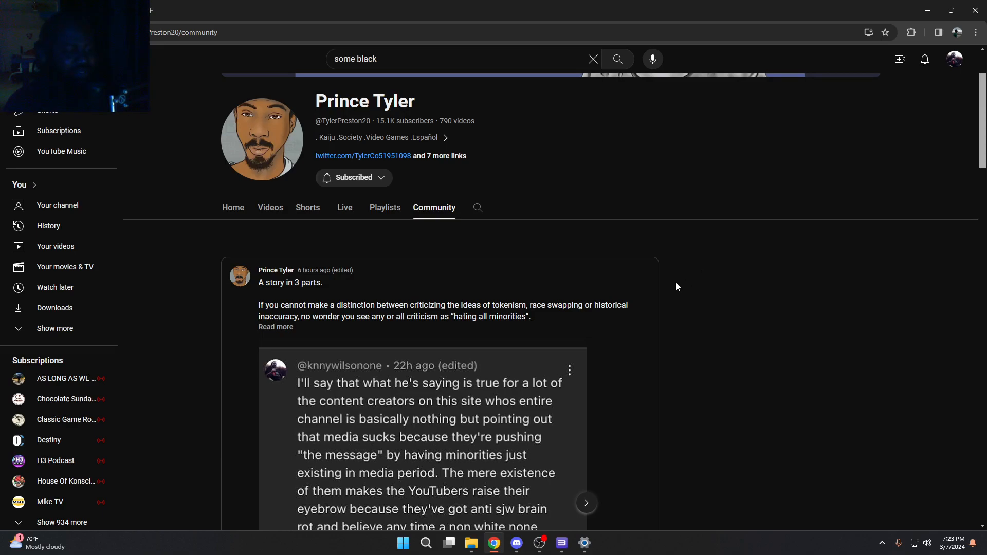
scroll("down", 3)
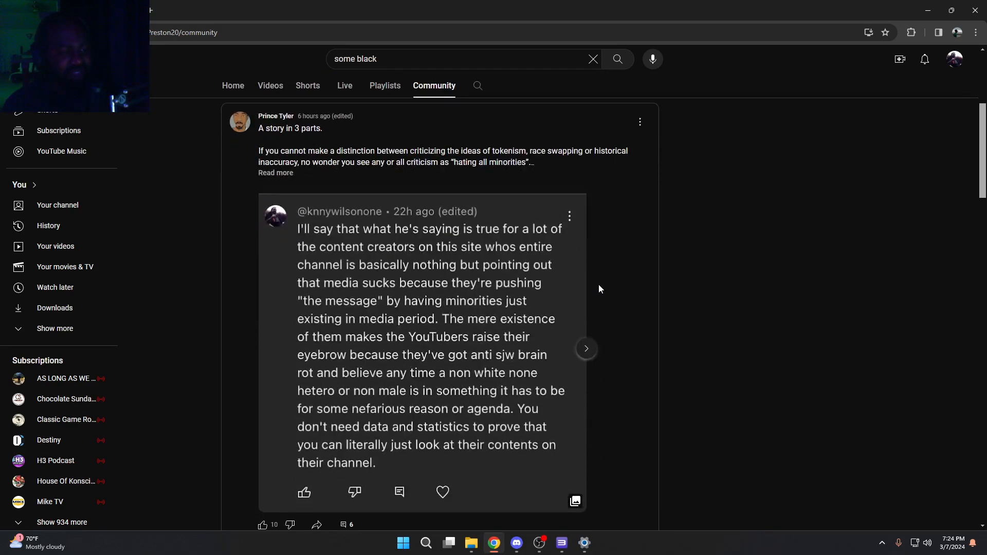
scroll("down", 3)
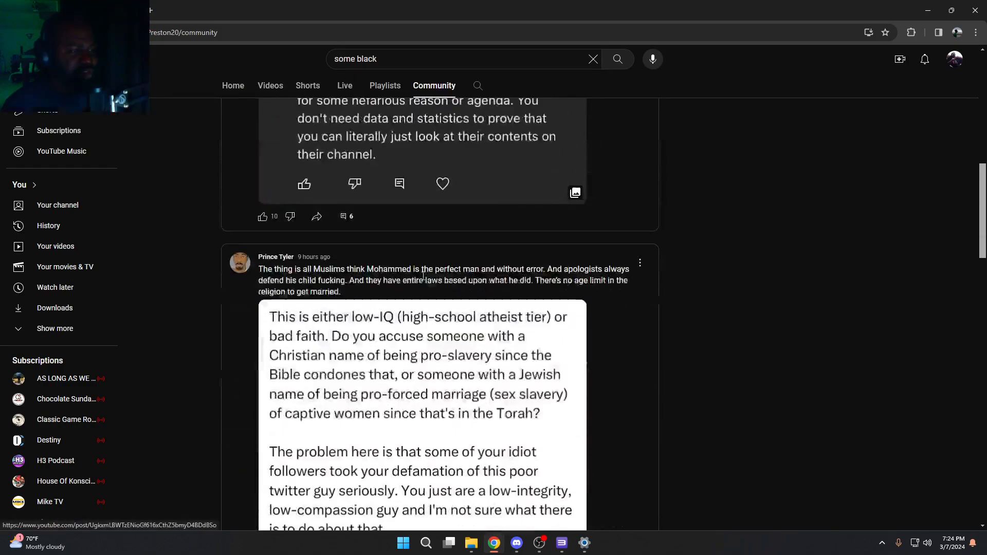
scroll("down", 3)
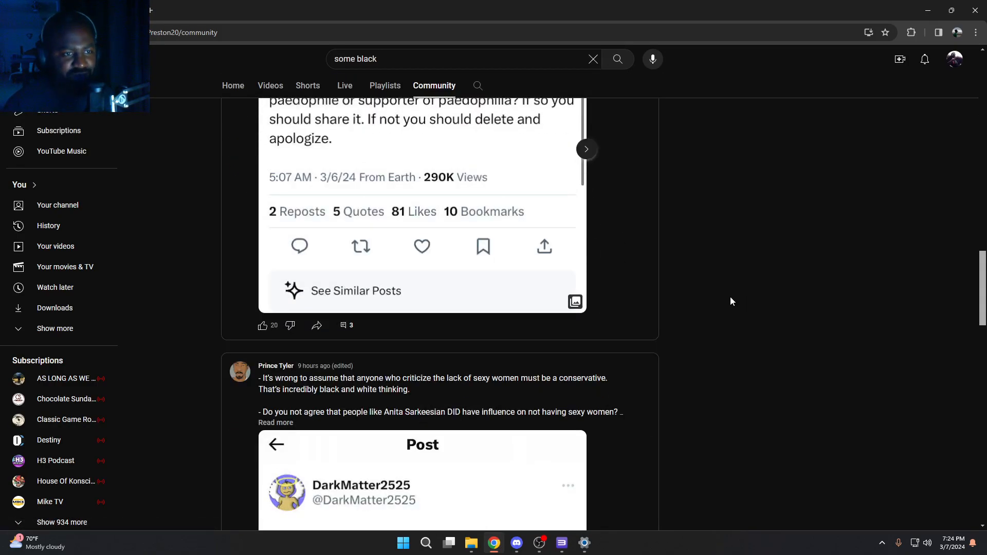
scroll("down", 3)
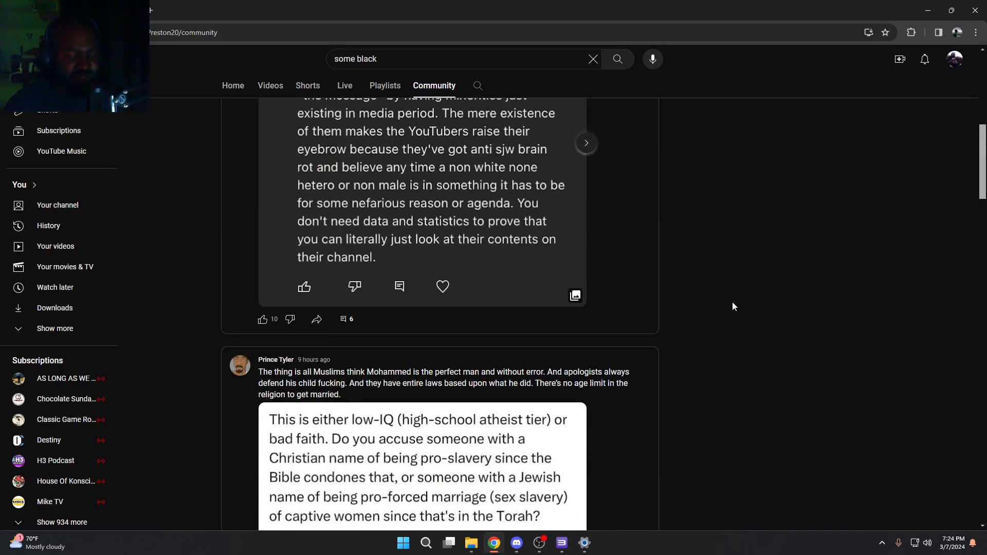
mouse_move(708, 322)
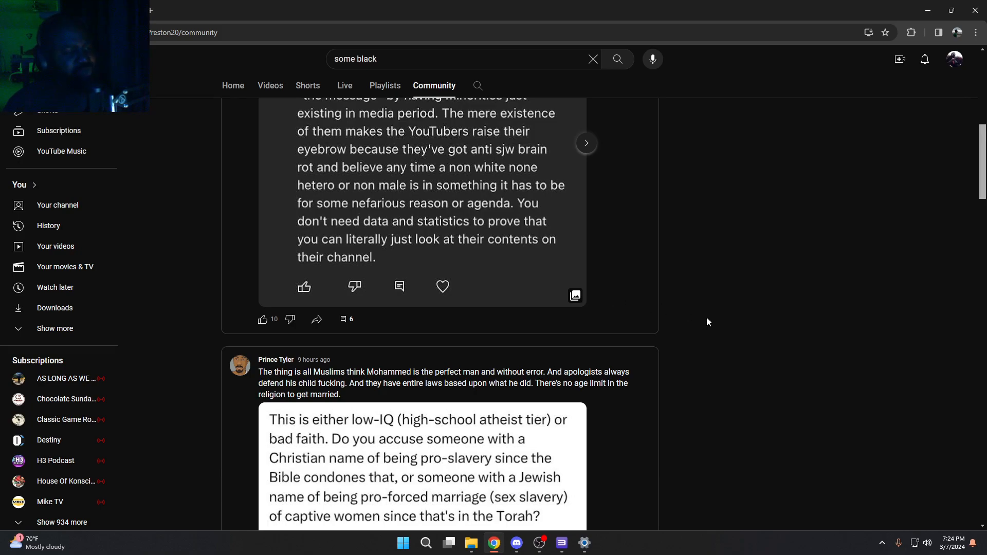
scroll("down", 3)
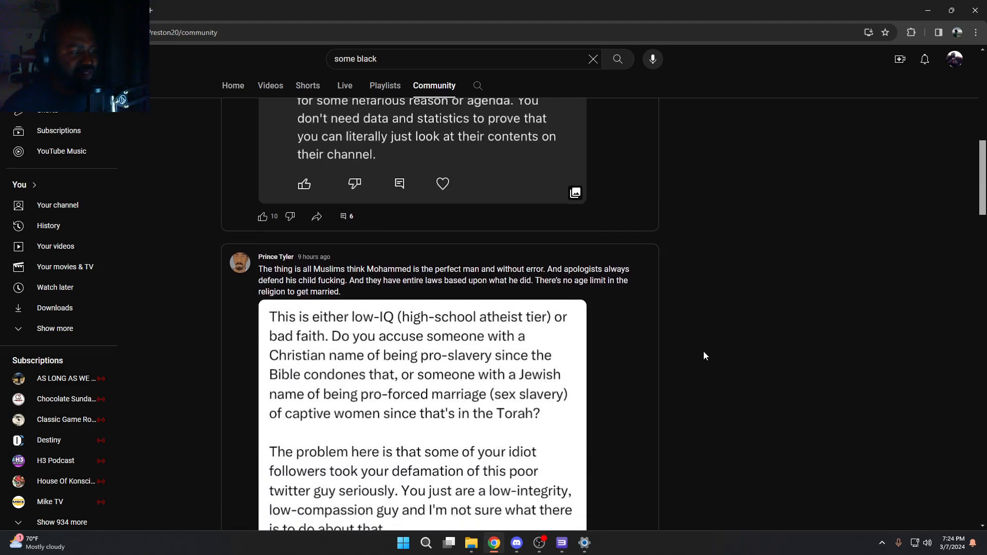
scroll("down", 3)
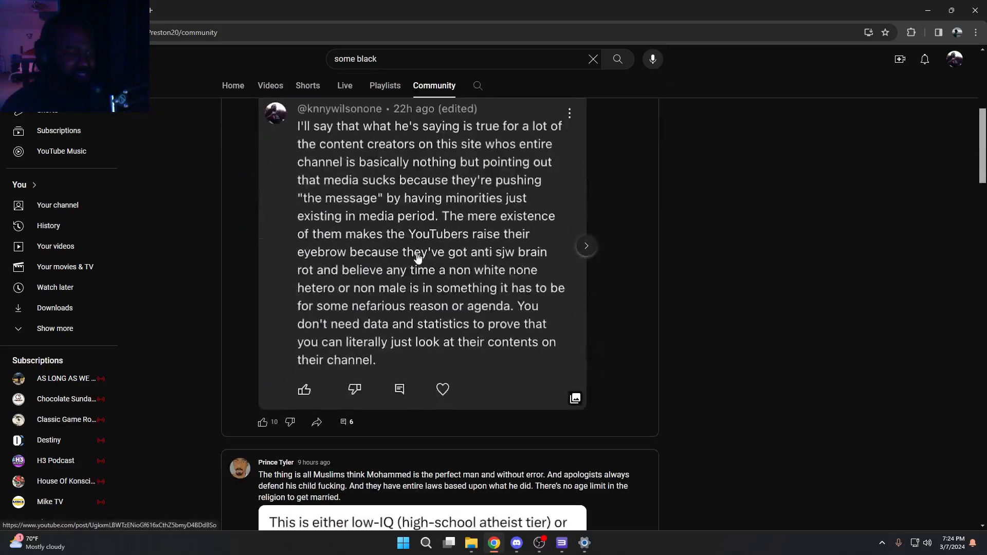
scroll("down", 3)
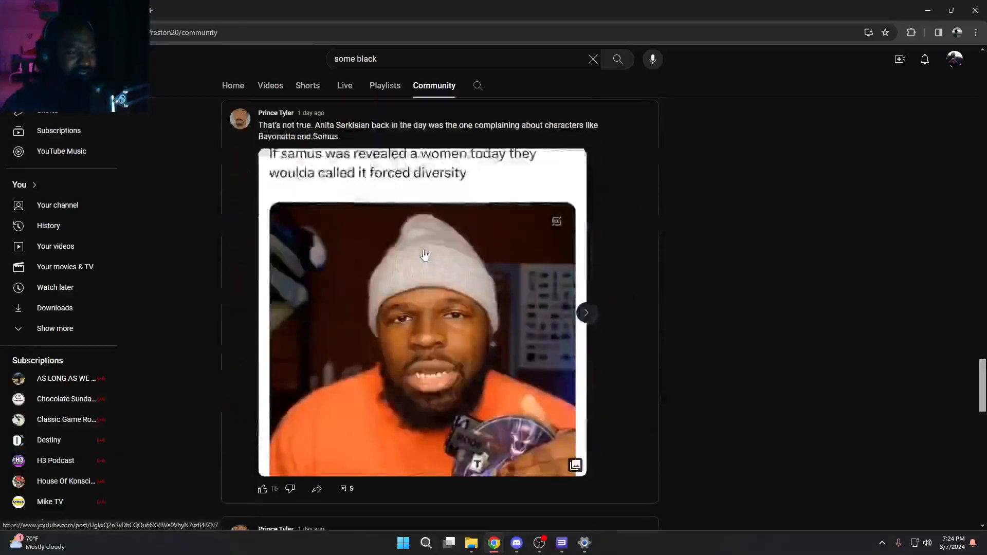
scroll("down", 3)
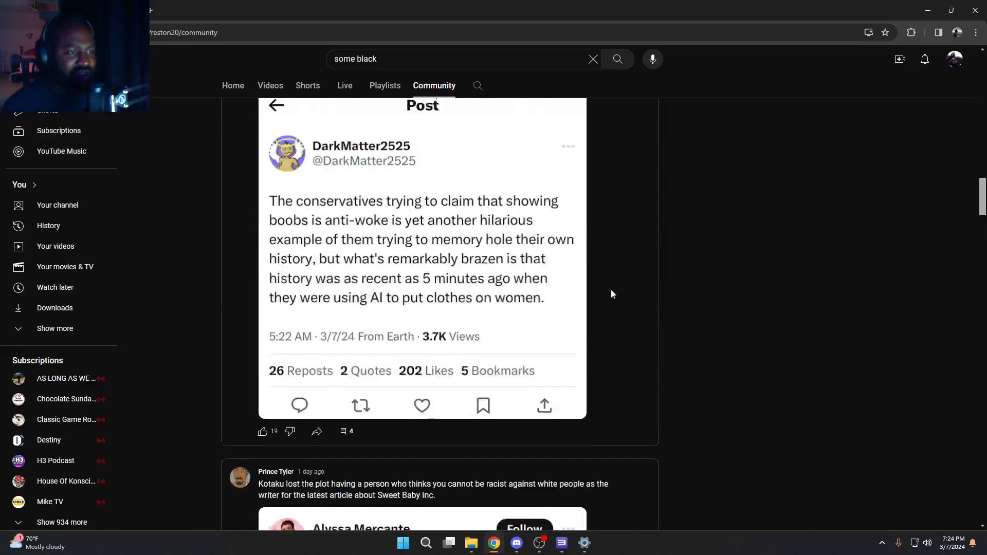
left_click(277, 105)
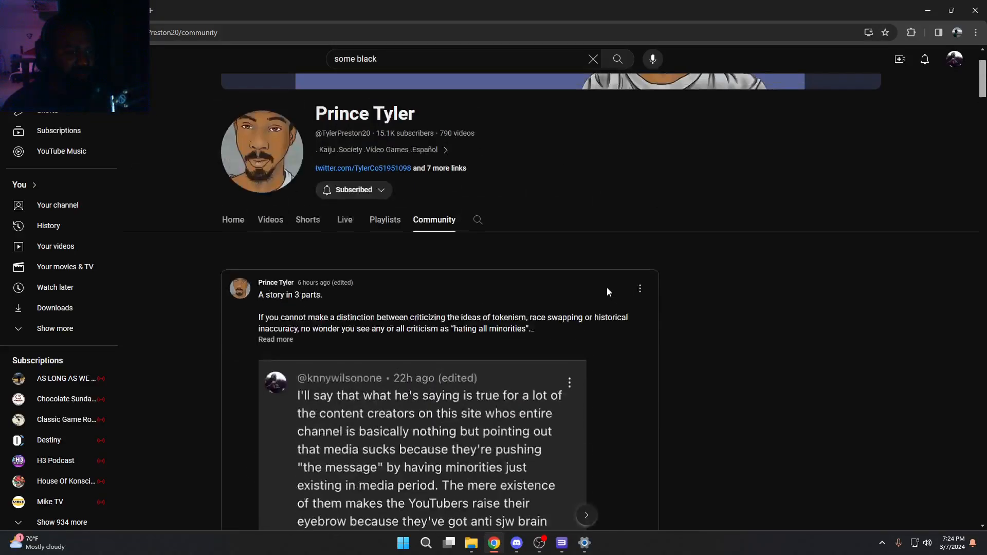
scroll("down", 3)
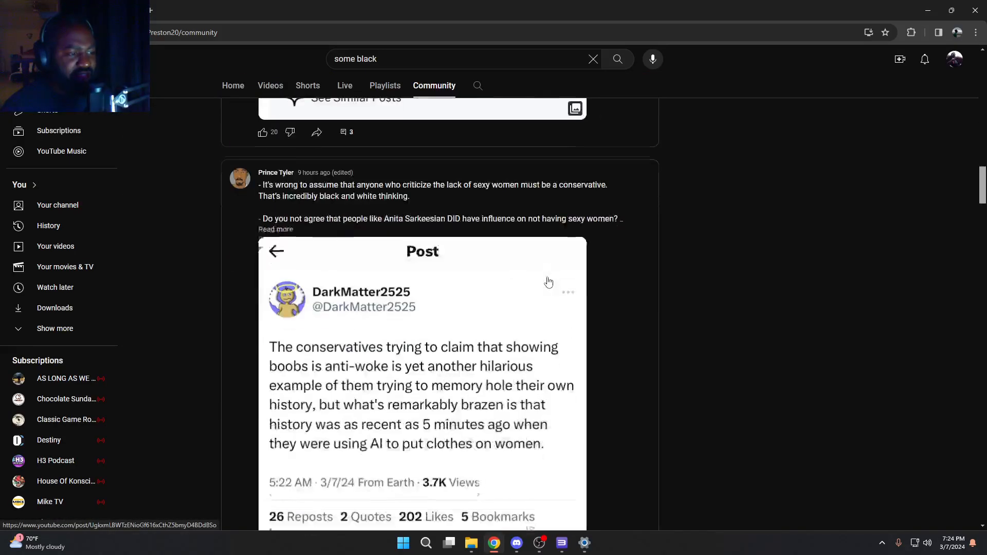
scroll("down", 3)
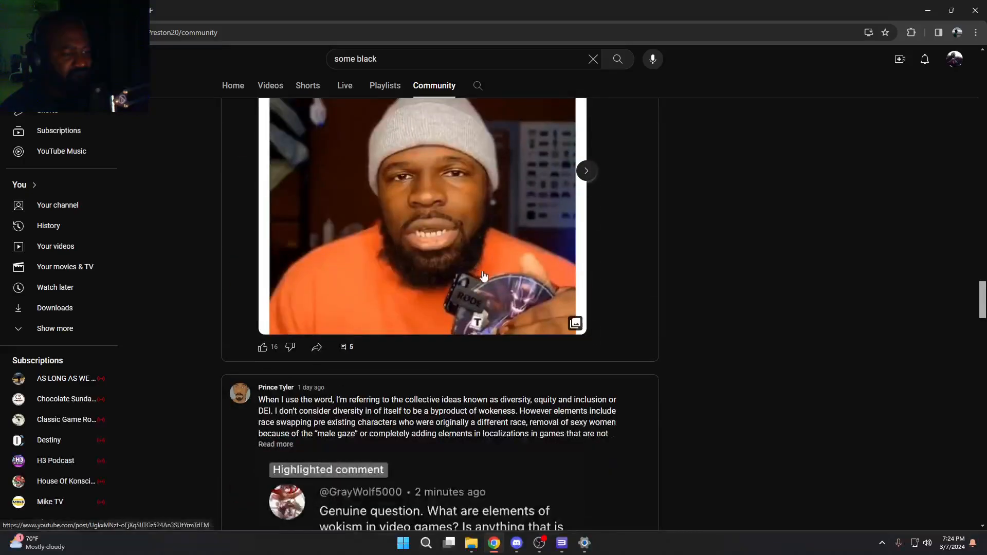
scroll("down", 3)
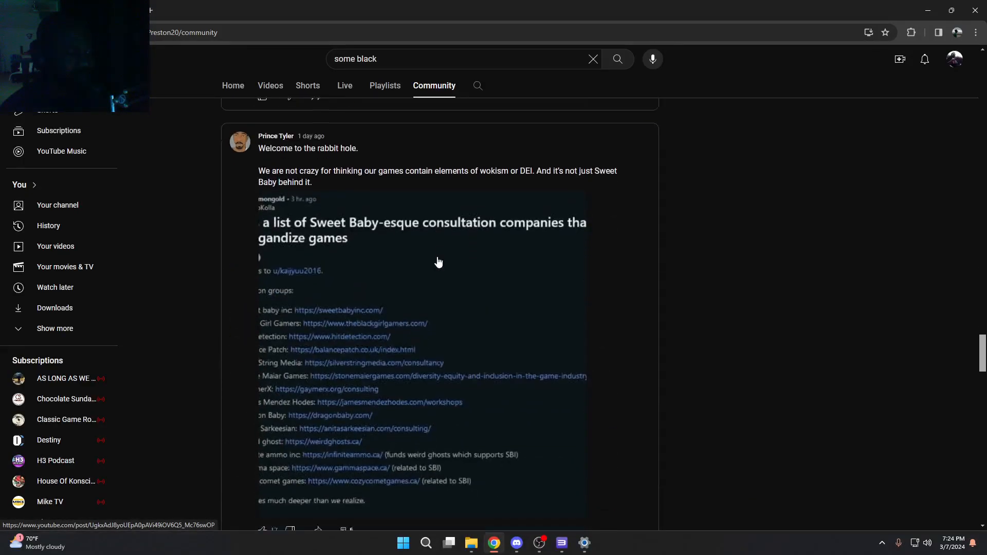
scroll("down", 3)
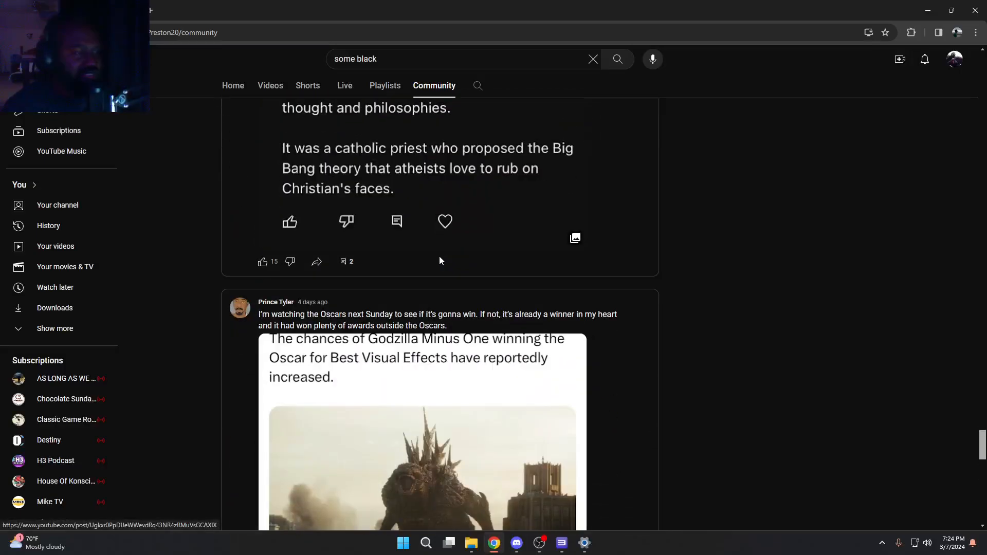
scroll("down", 3)
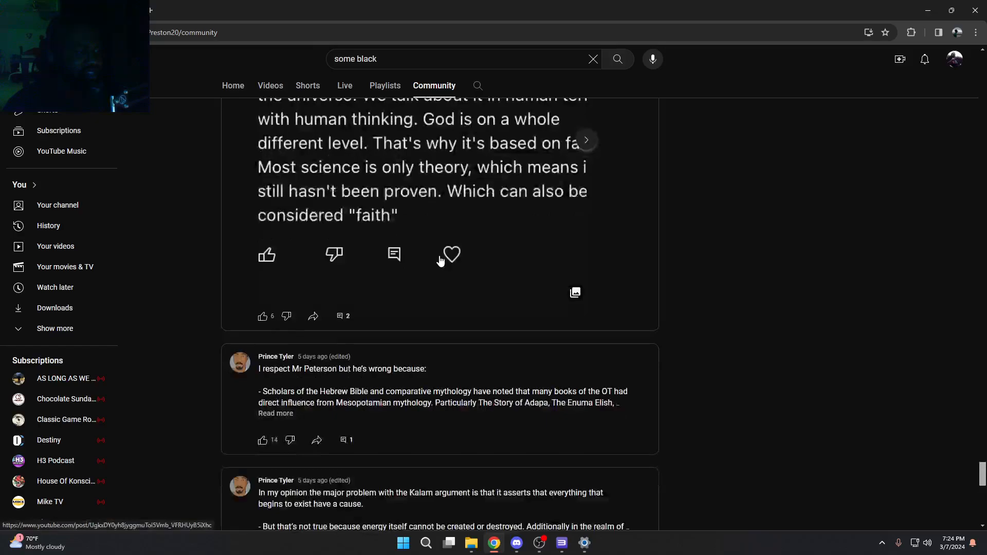
scroll("down", 3)
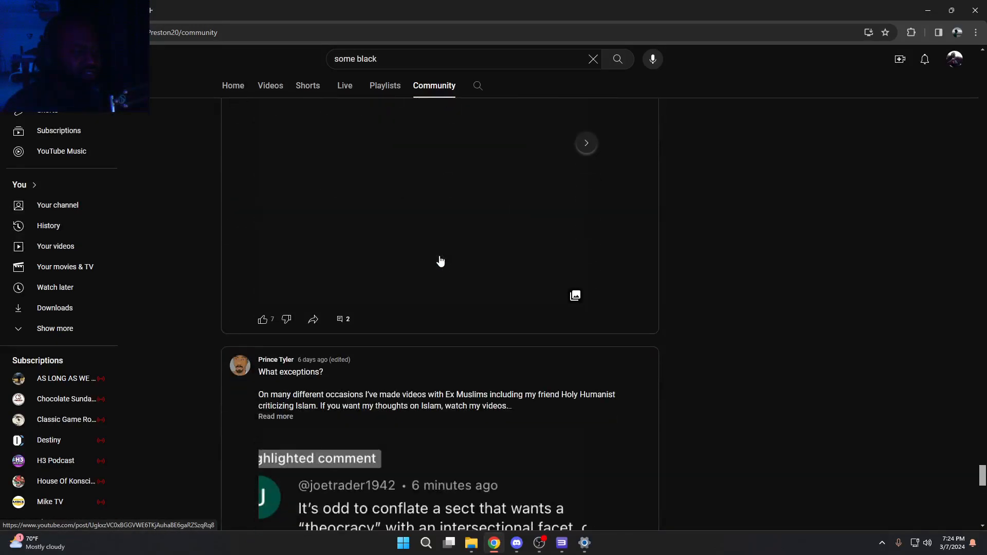
scroll("down", 3)
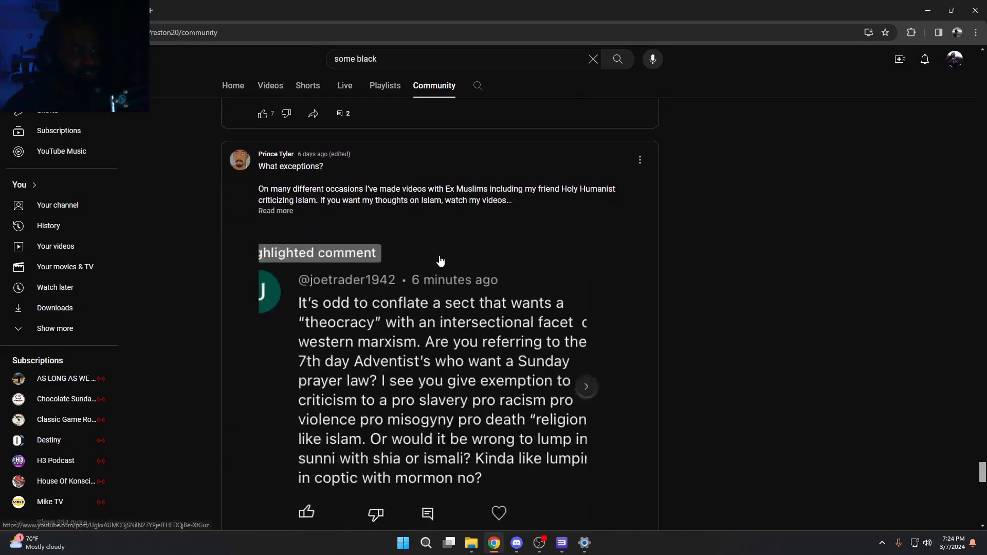
scroll("down", 3)
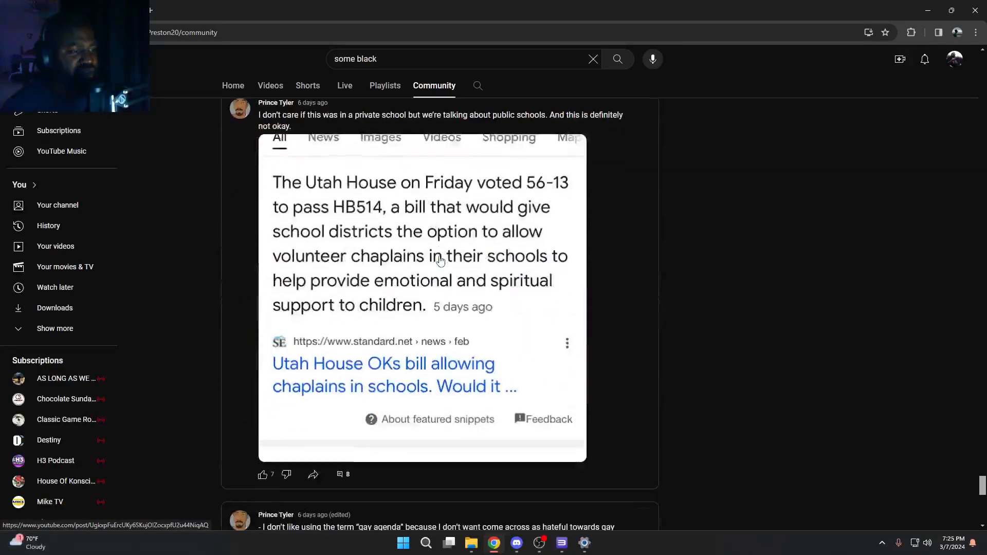
scroll("down", 3)
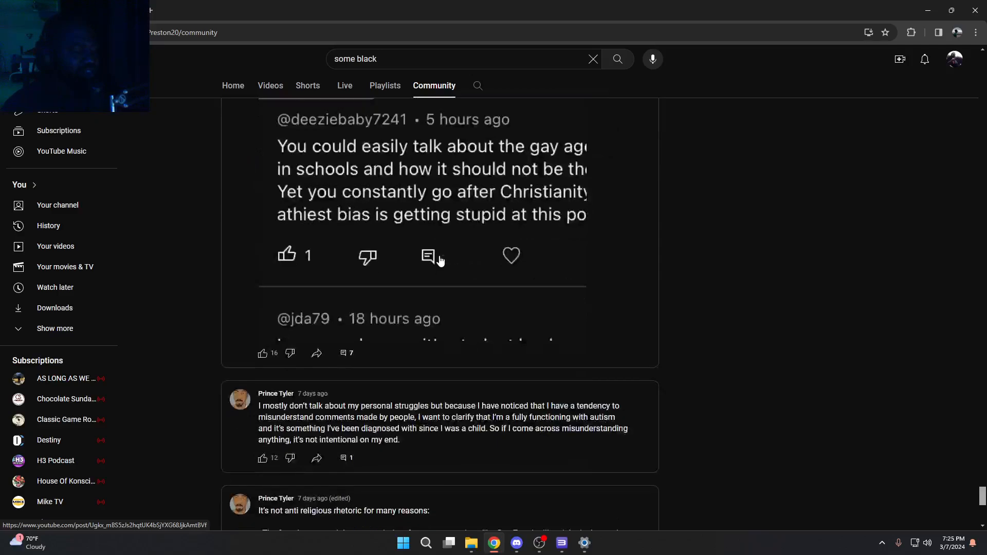
scroll("down", 3)
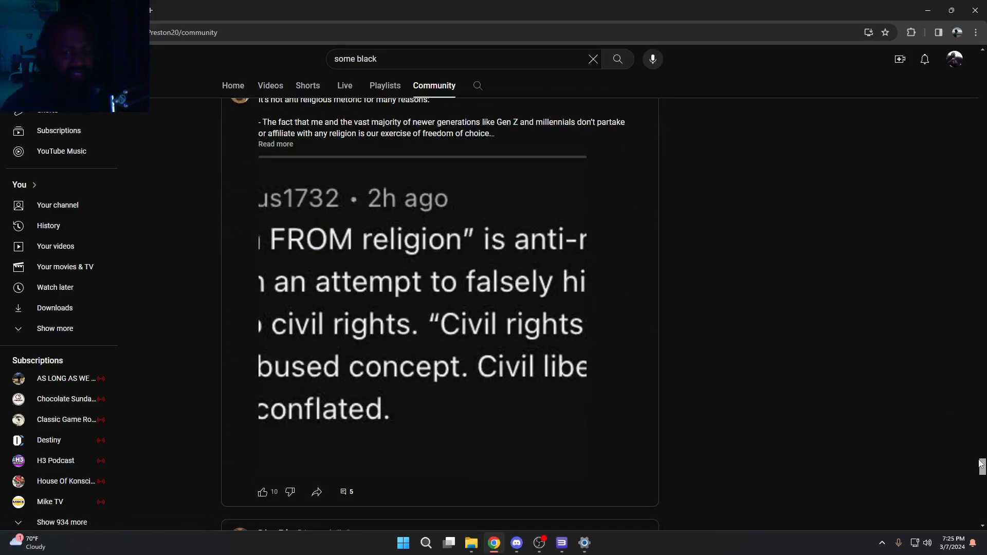
scroll("down", 3)
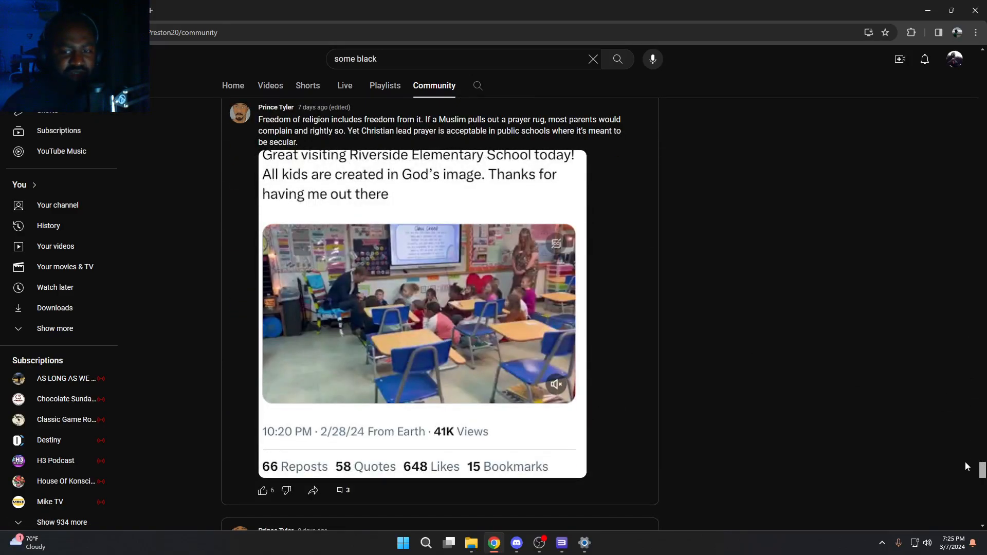
scroll("down", 3)
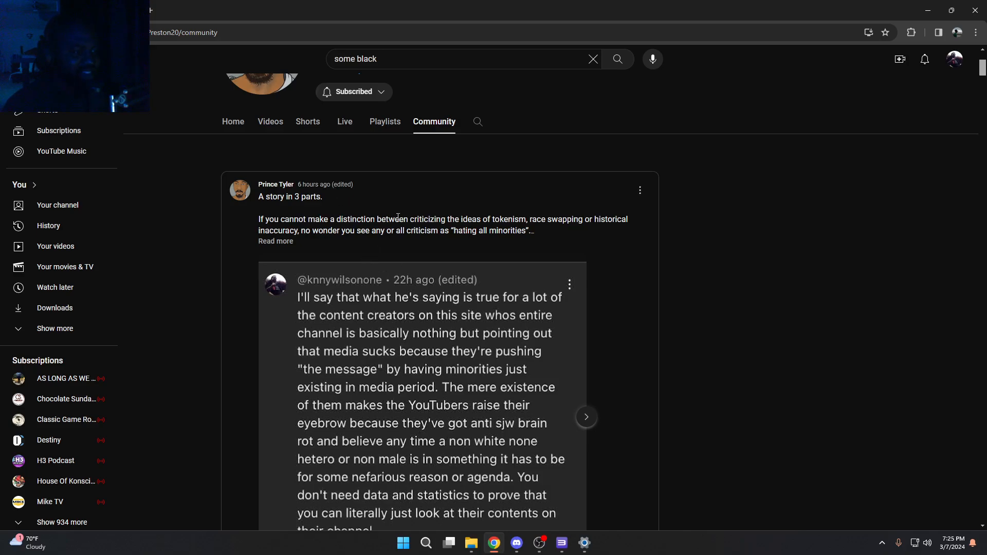
mouse_move(395, 252)
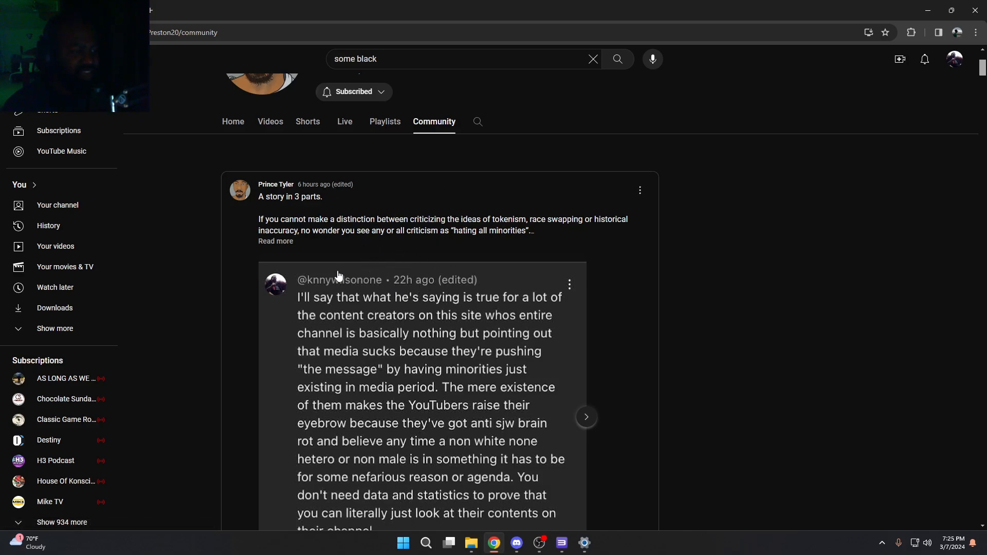
- Expand the 'A story in 3 parts' post with Read more and scroll through it
left_click(275, 241)
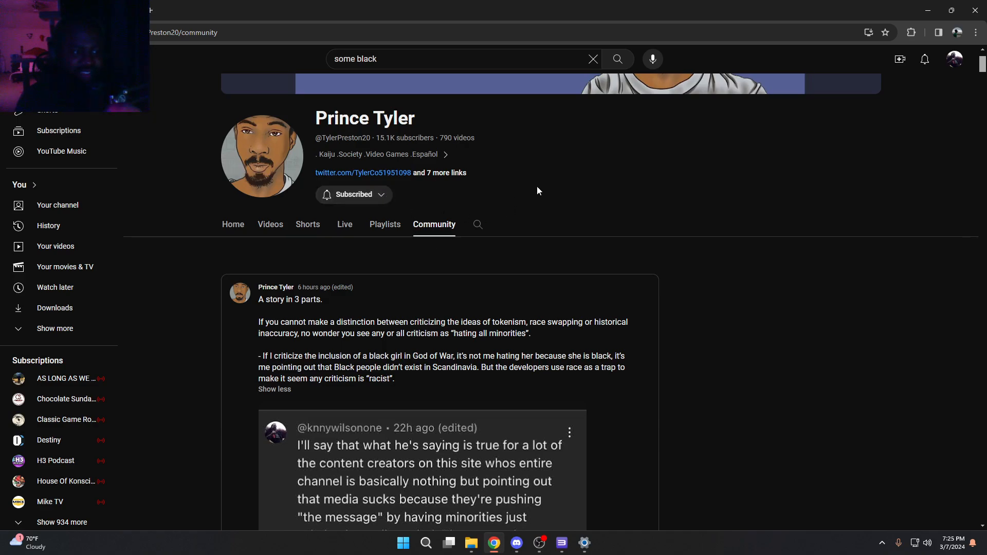
mouse_move(646, 182)
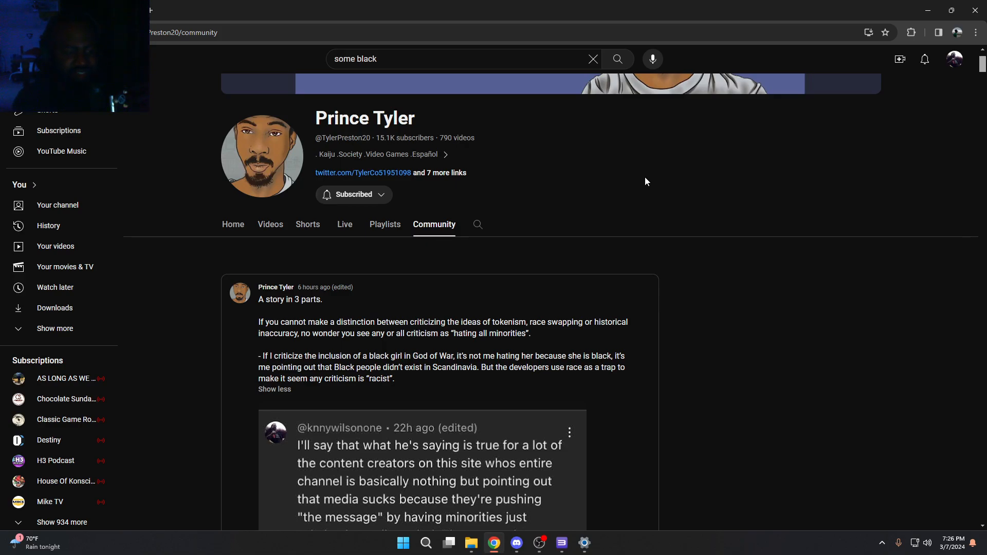
scroll("down", 3)
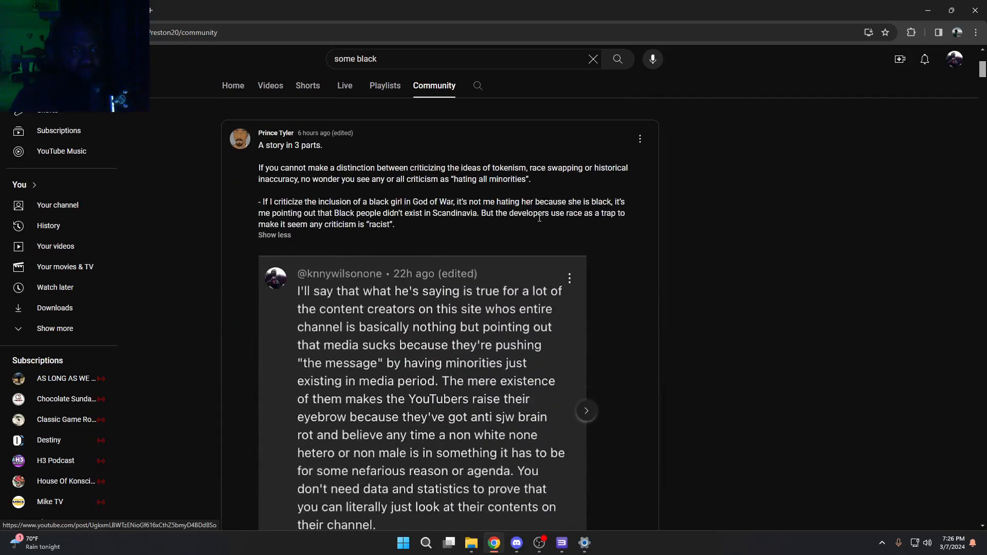
mouse_move(356, 263)
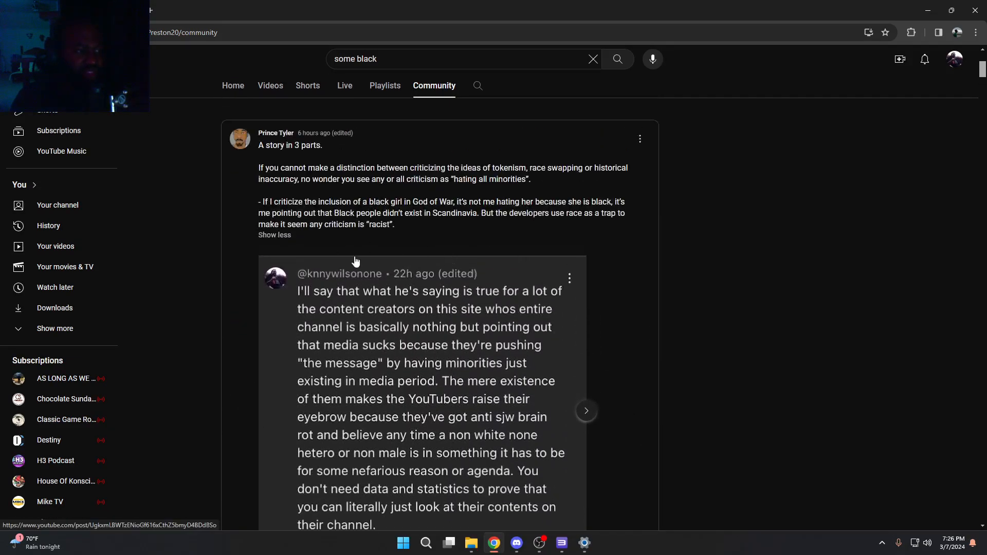
scroll("down", 3)
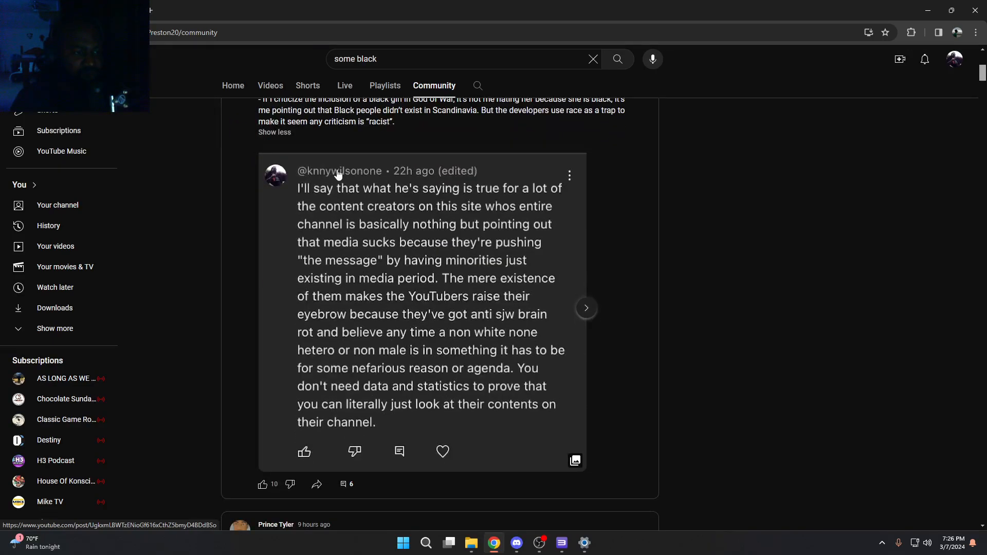
scroll("down", 3)
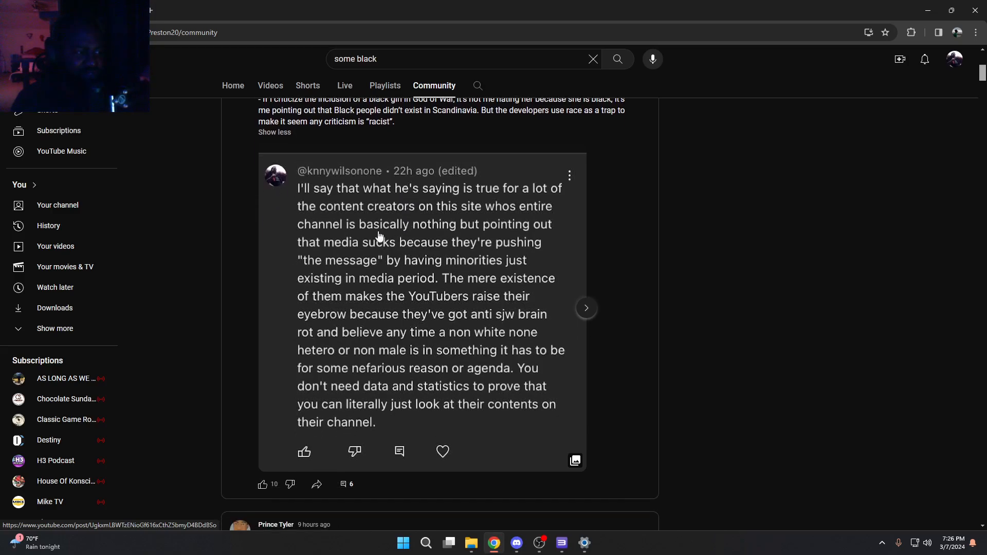
mouse_move(323, 197)
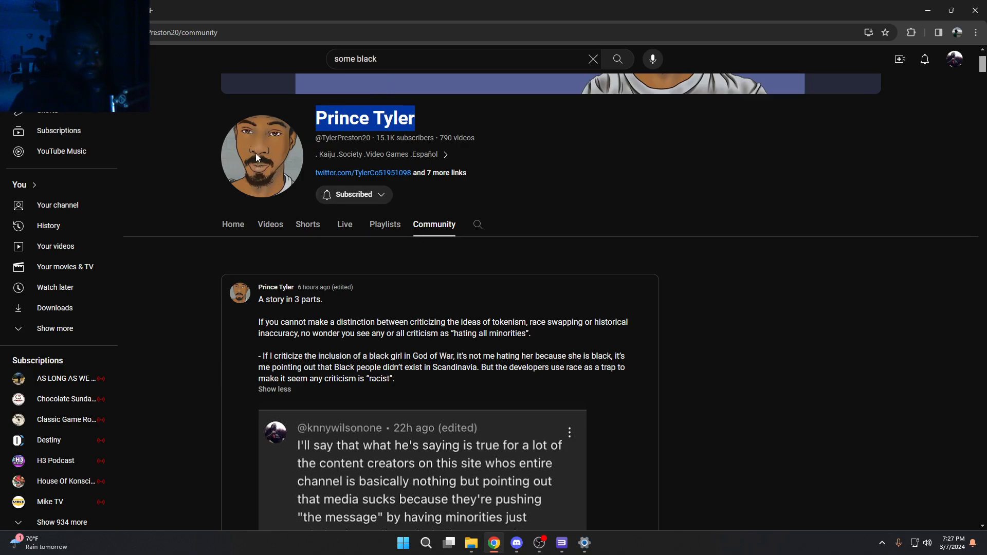
- Scroll down so the quoted viewer comment below the story is fully readable
scroll("down", 3)
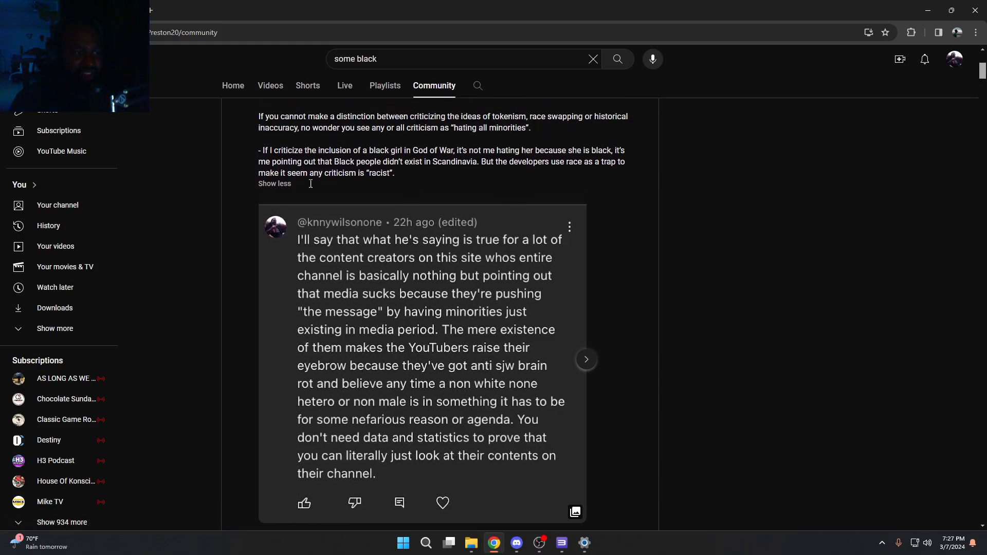
mouse_move(305, 206)
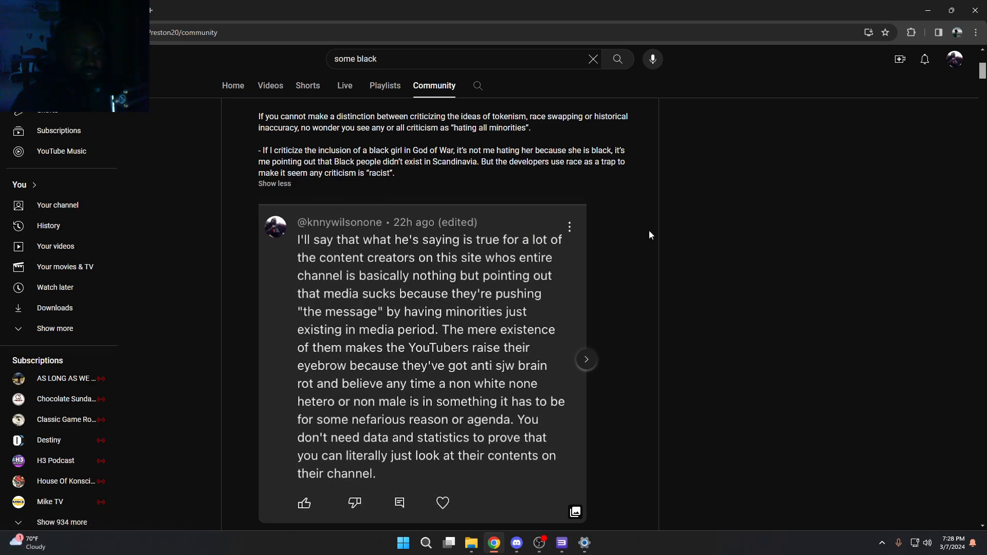
mouse_move(636, 210)
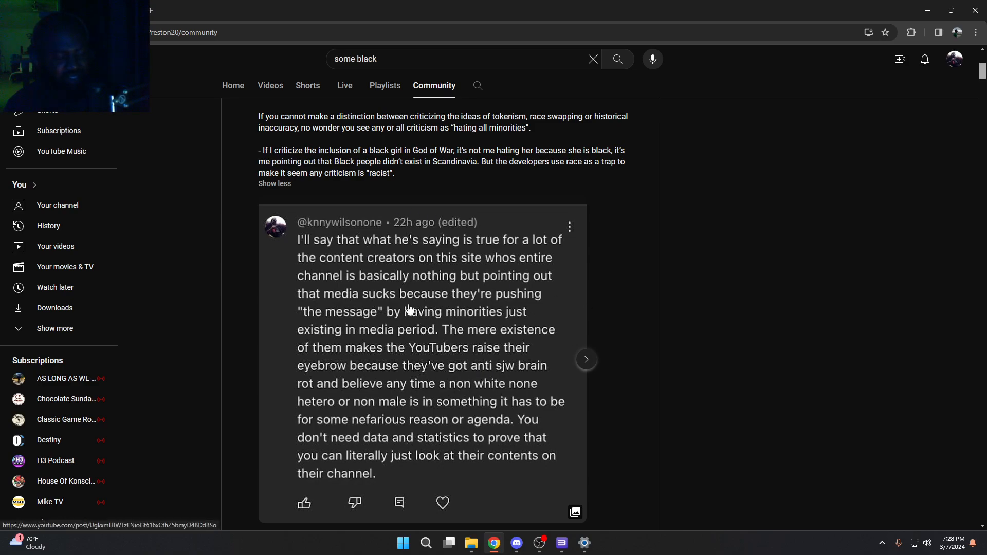
mouse_move(442, 352)
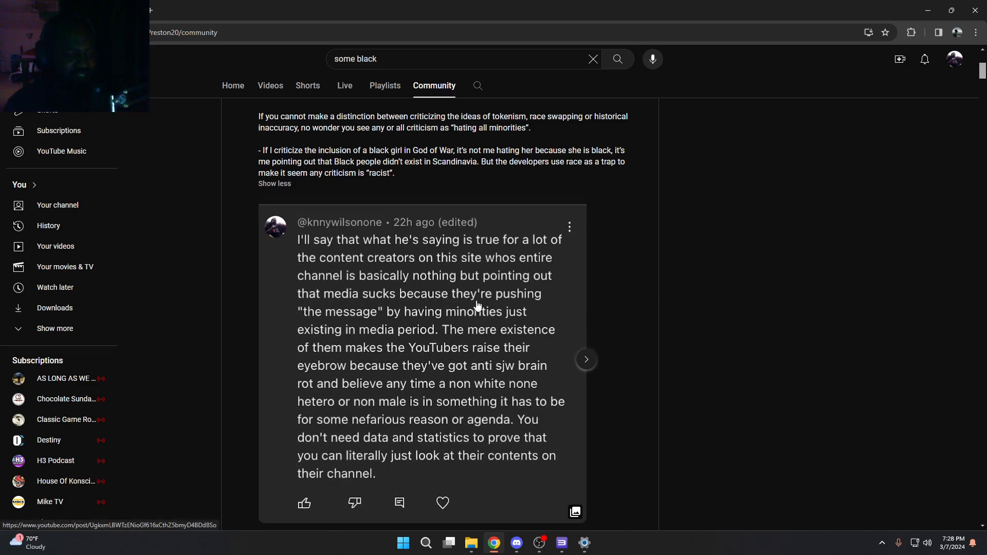
mouse_move(497, 359)
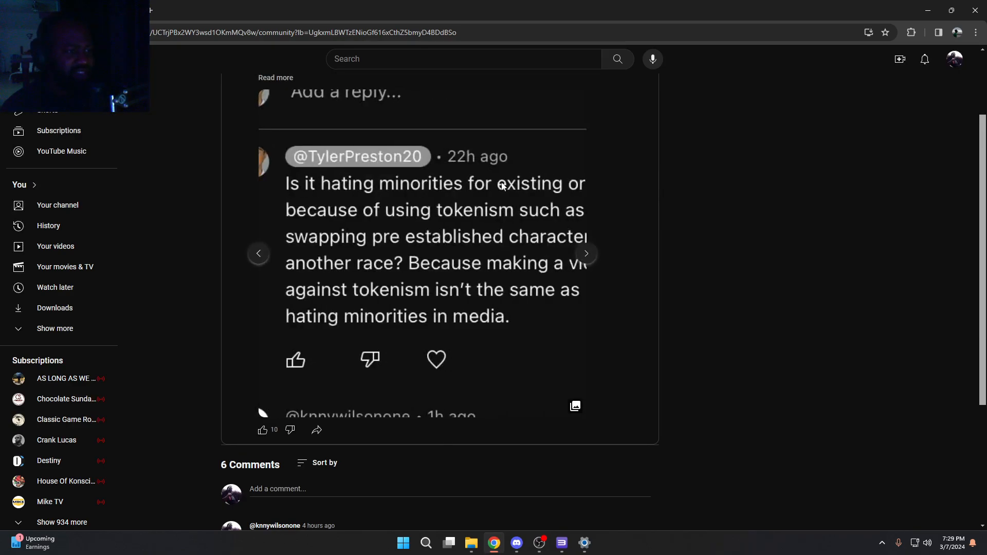
mouse_move(495, 244)
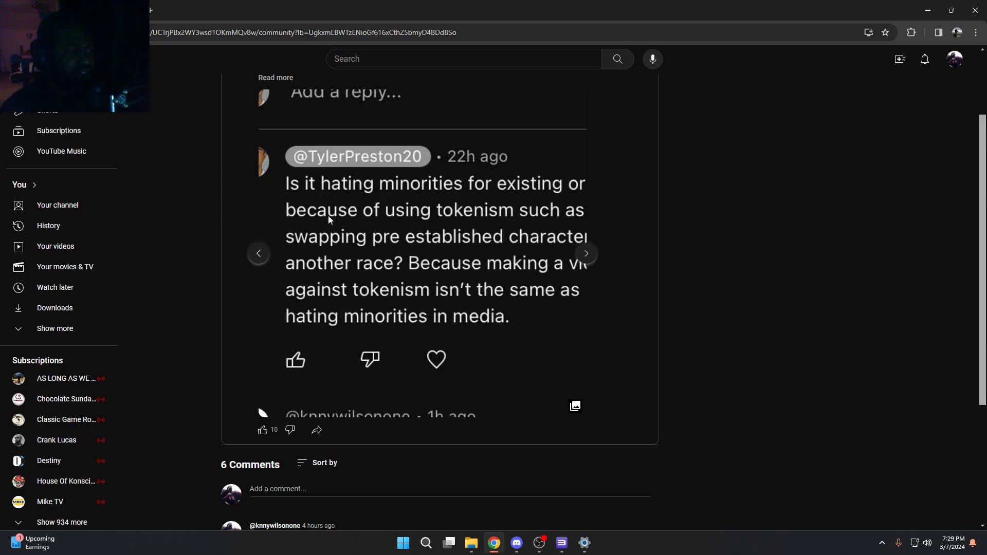
mouse_move(355, 247)
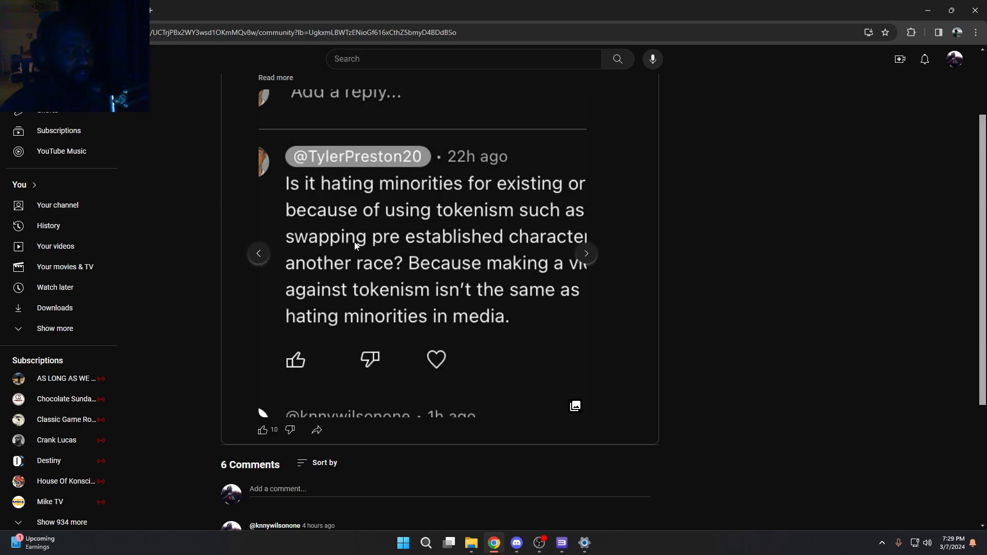
mouse_move(475, 232)
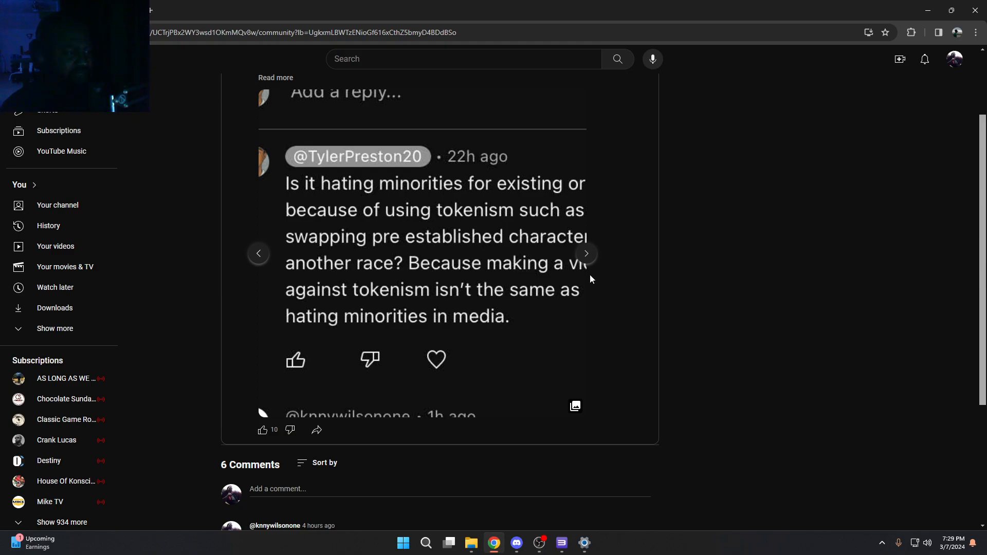
mouse_move(309, 320)
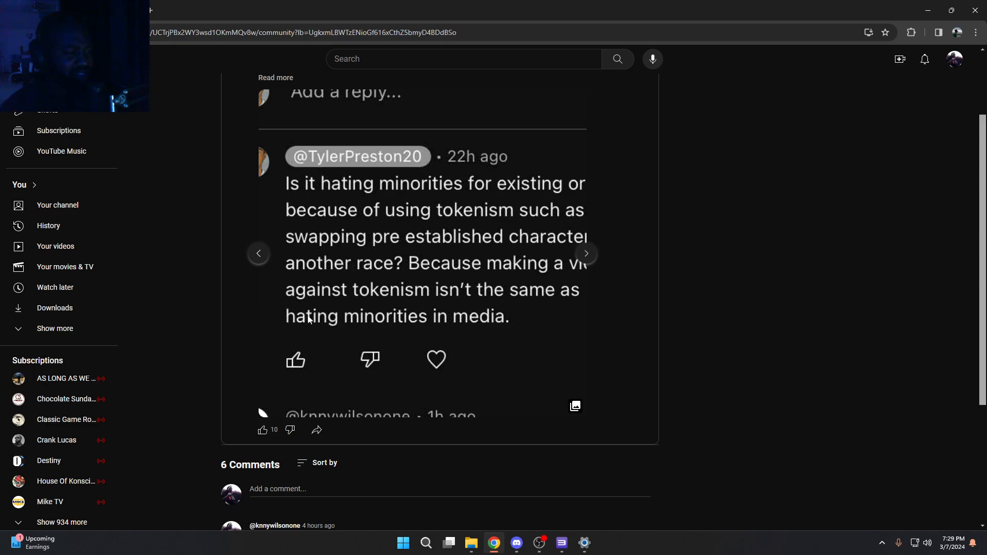
mouse_move(524, 303)
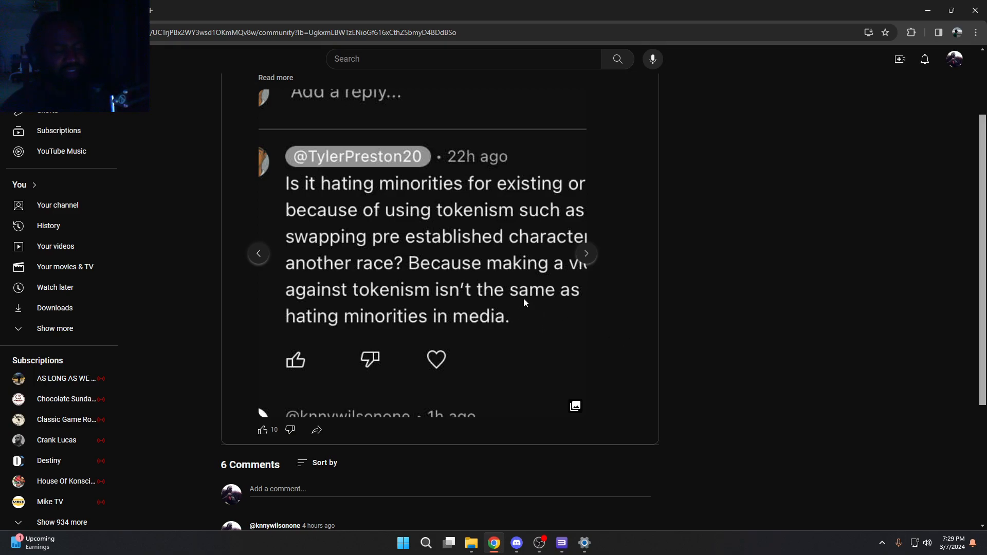
mouse_move(514, 312)
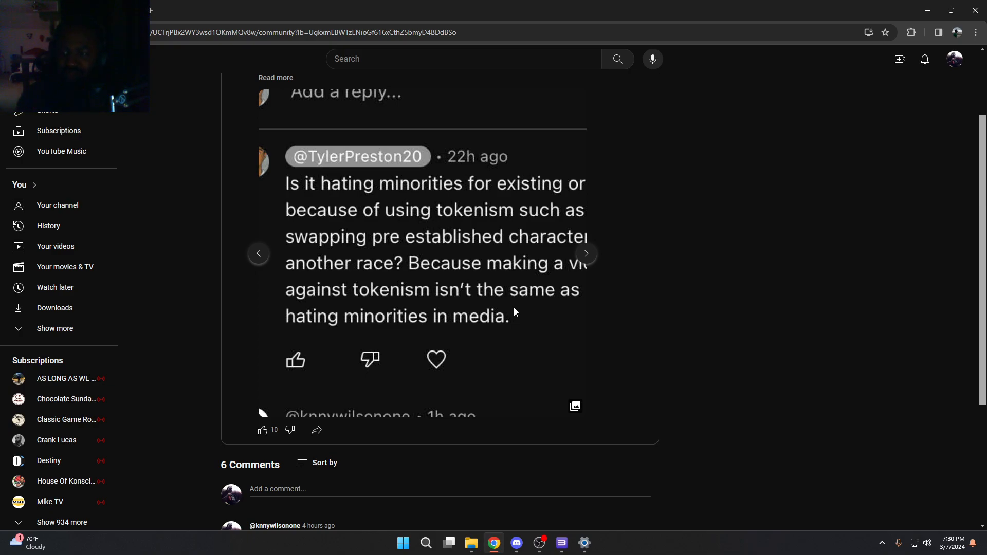
mouse_move(287, 414)
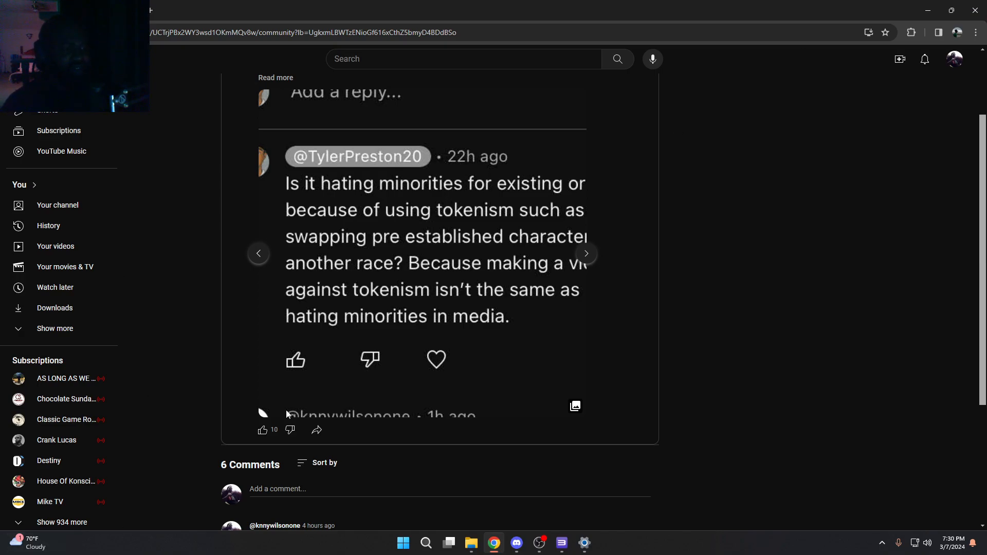
mouse_move(497, 266)
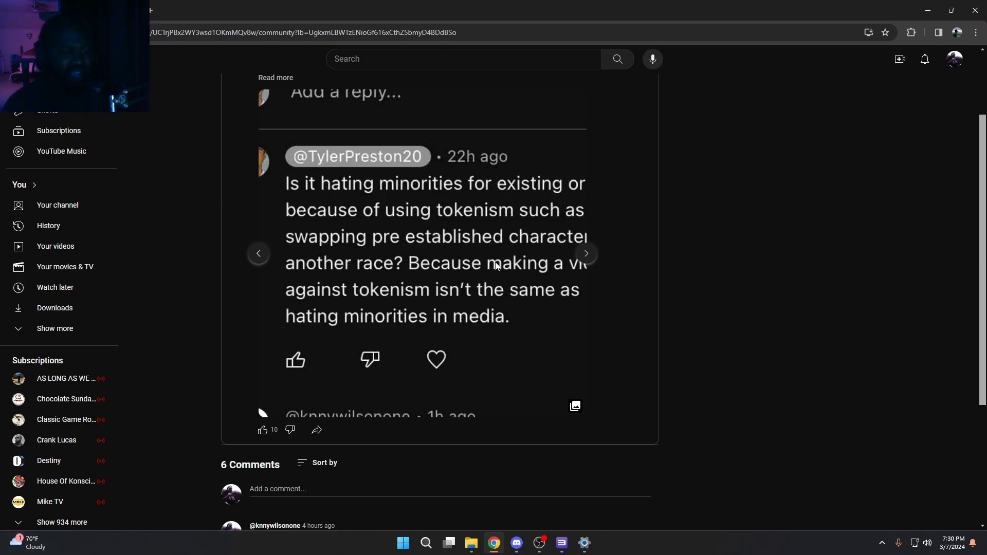
mouse_move(551, 234)
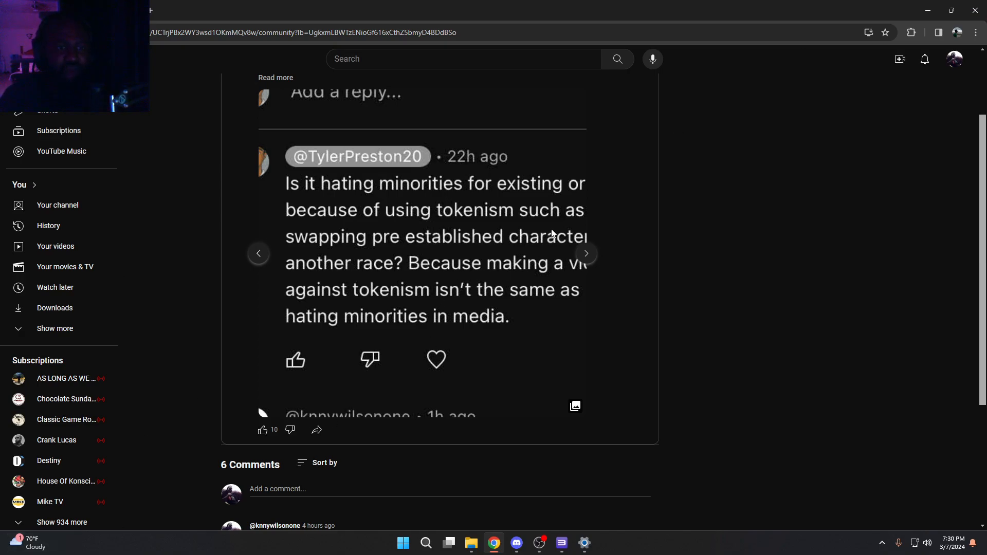
mouse_move(634, 372)
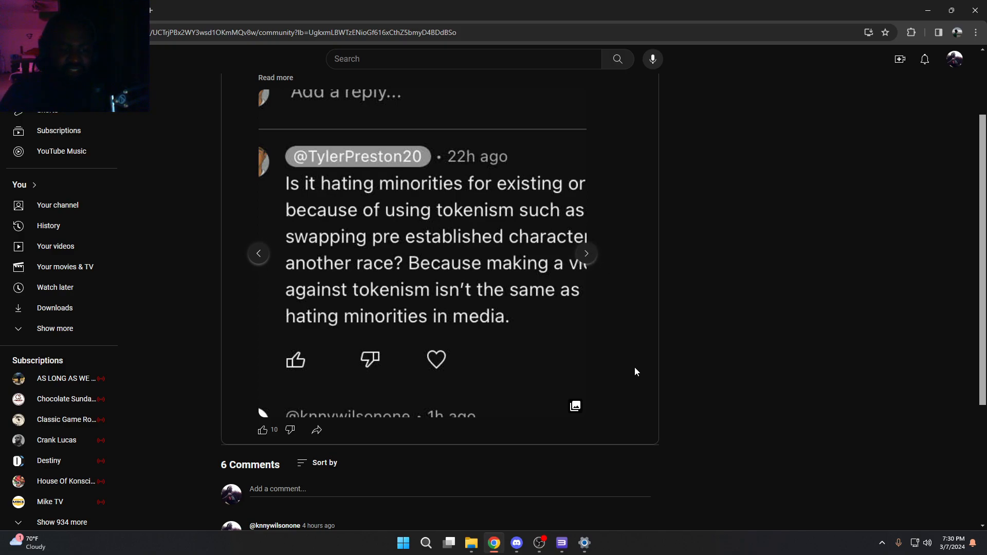
mouse_move(626, 356)
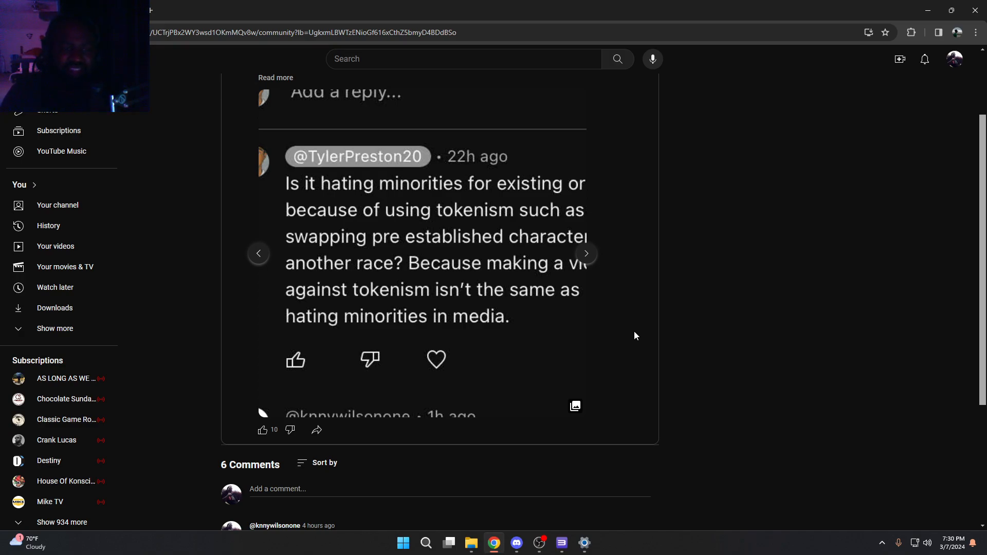
mouse_move(631, 350)
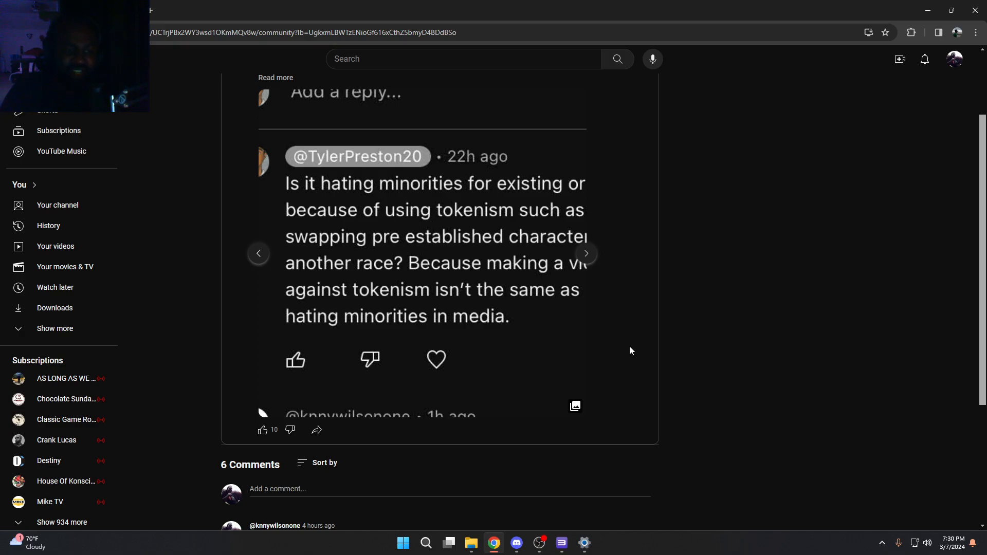
mouse_move(579, 264)
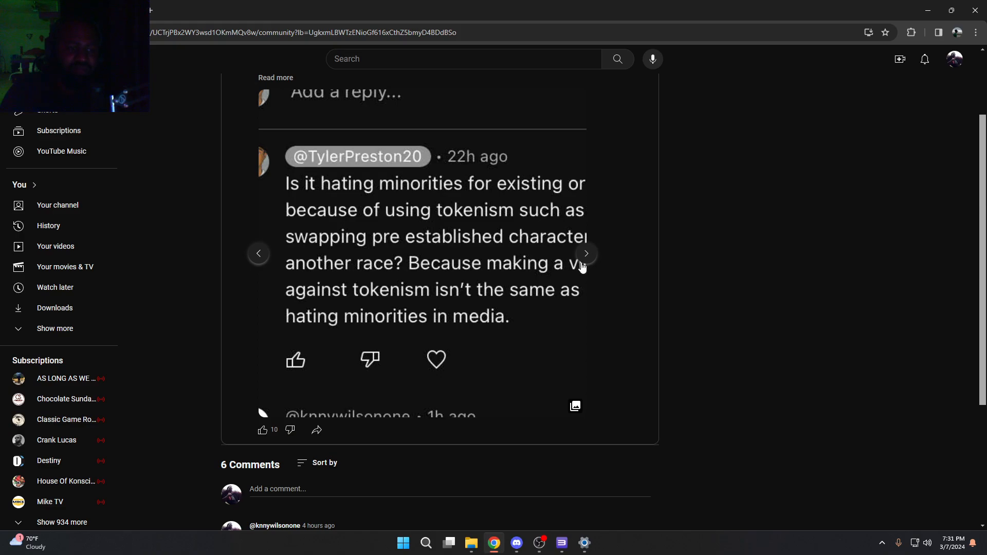
- Advance the post's image carousel to the long reply about tokenism
left_click(587, 253)
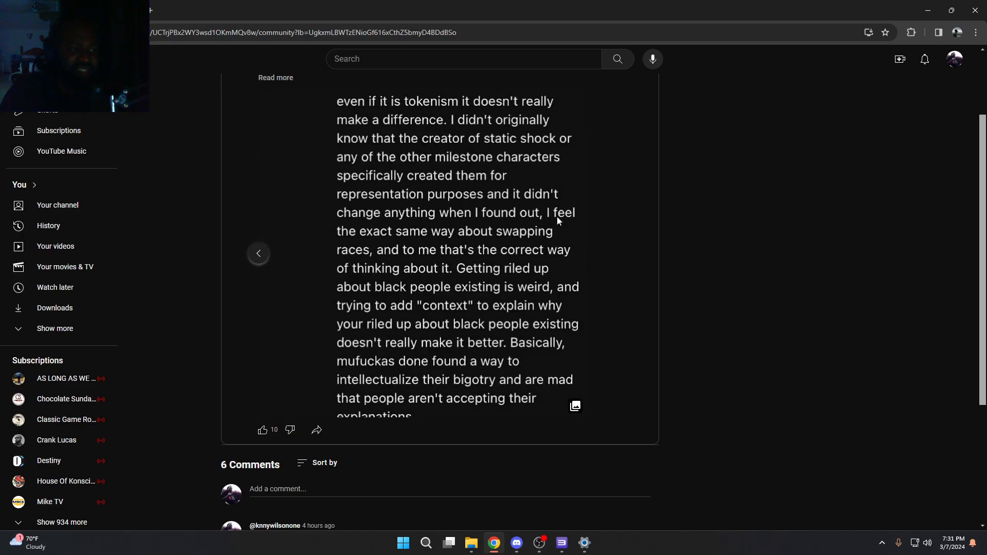
mouse_move(470, 224)
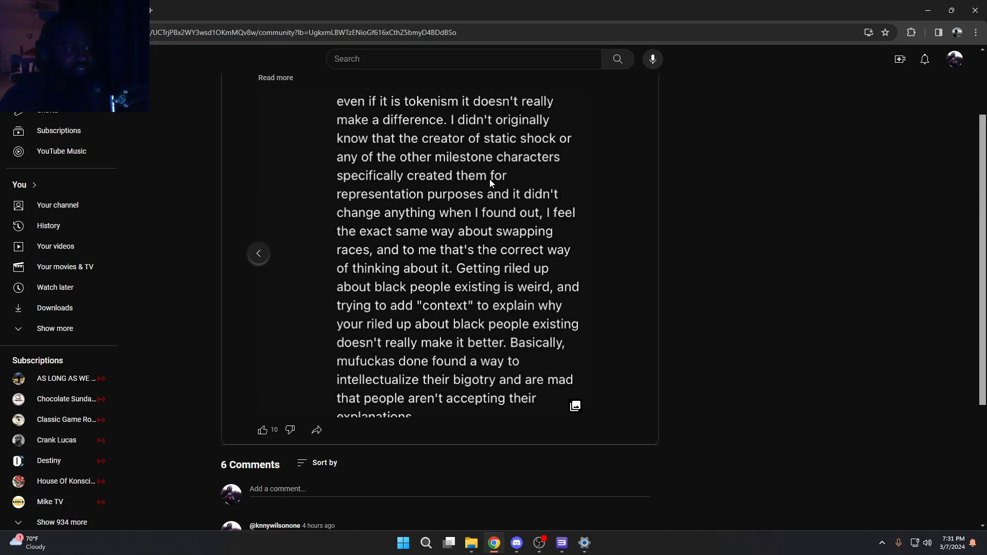
mouse_move(527, 181)
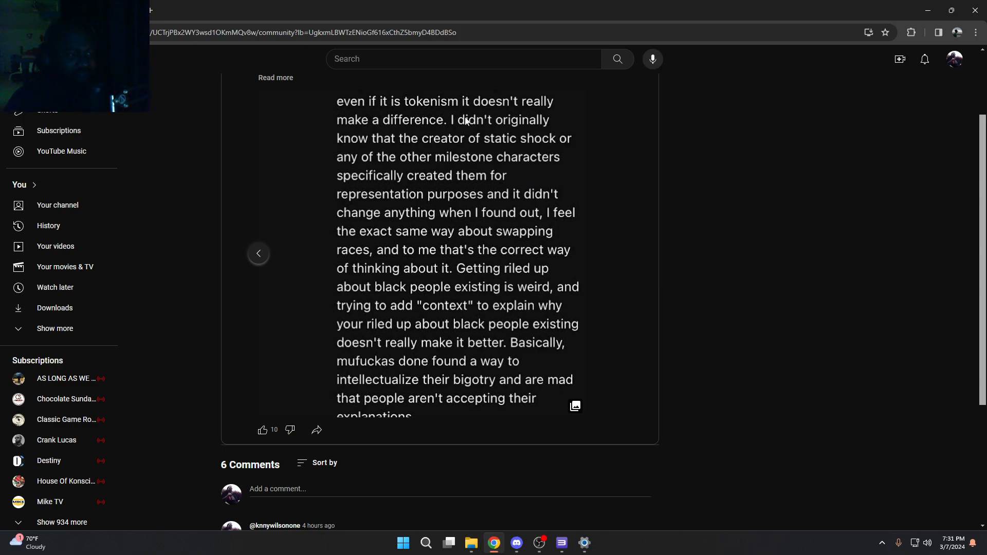
mouse_move(516, 140)
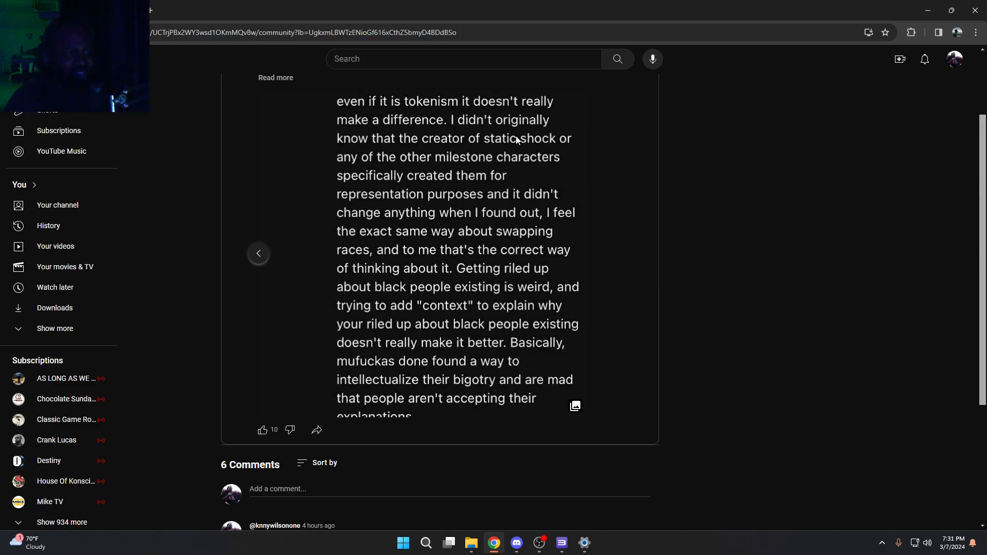
mouse_move(485, 165)
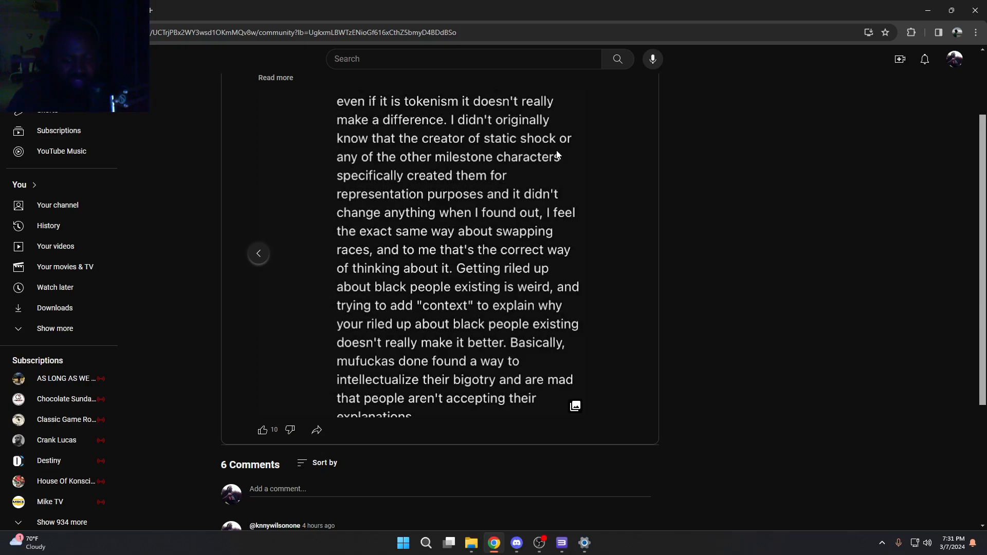
mouse_move(507, 176)
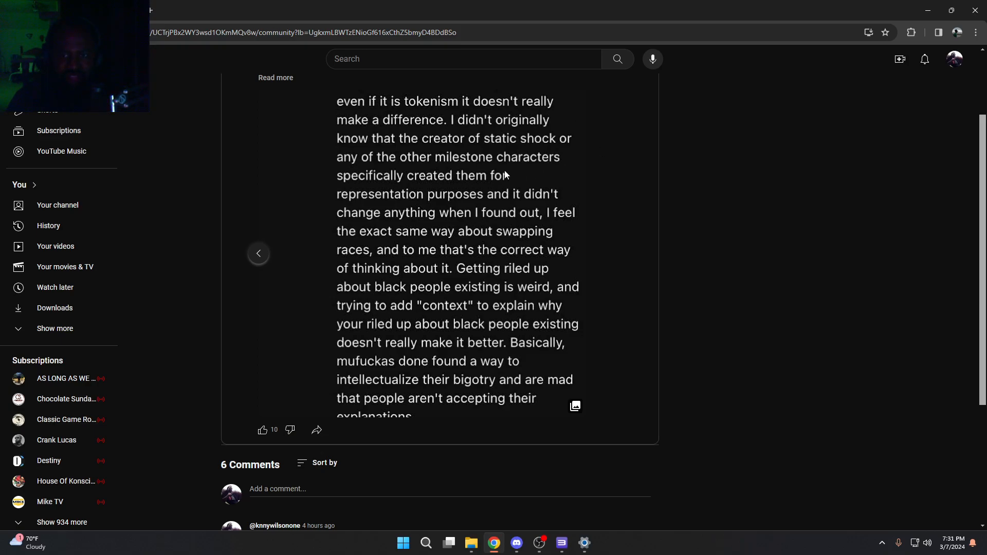
mouse_move(246, 107)
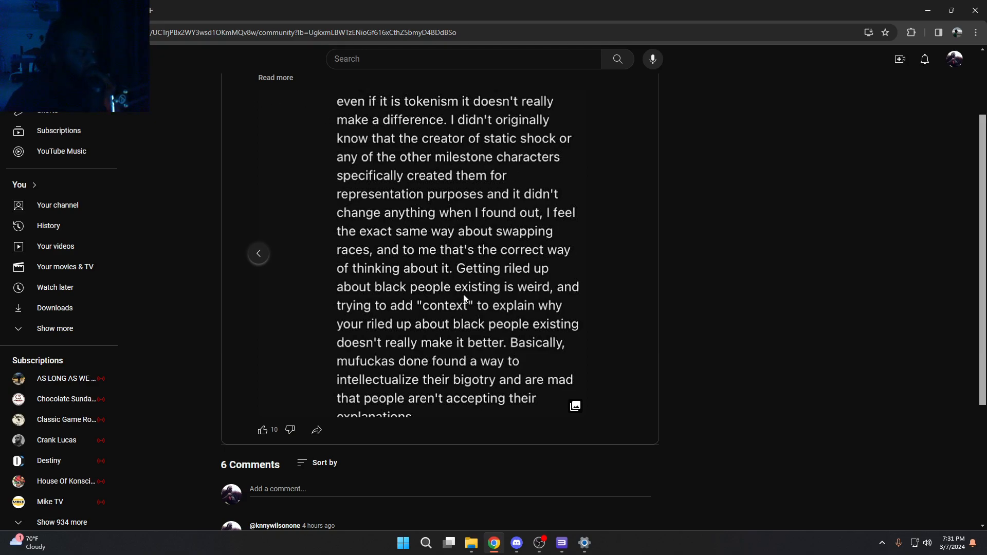
mouse_move(583, 207)
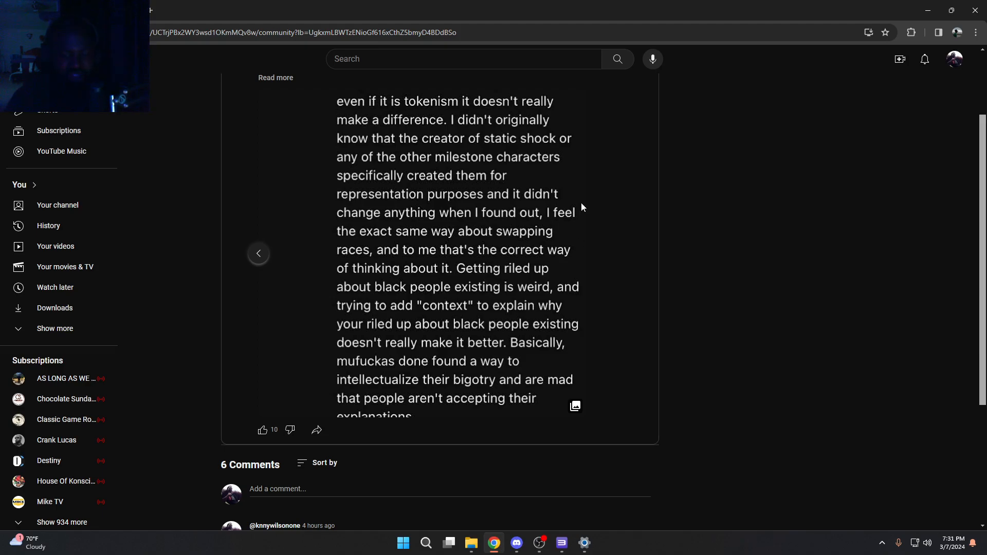
mouse_move(586, 209)
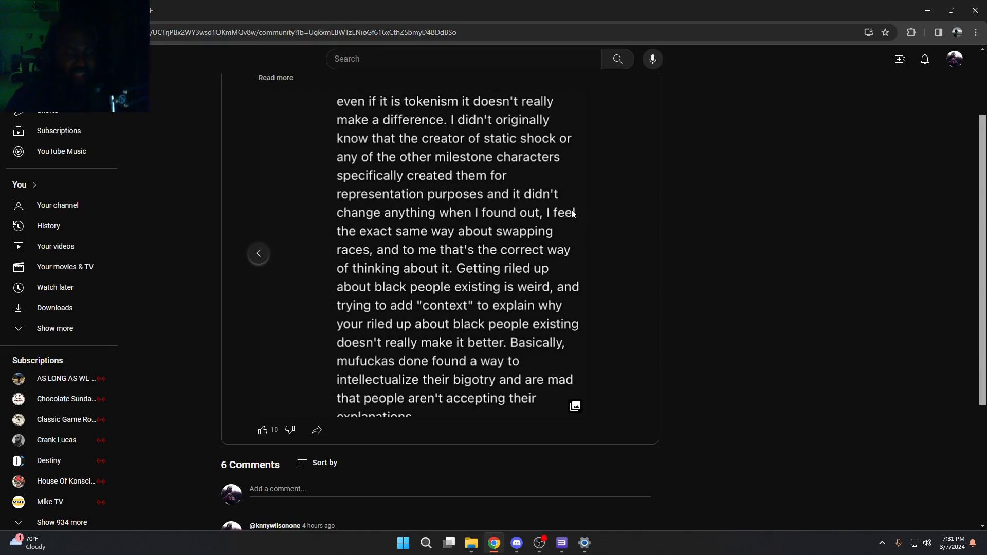
mouse_move(657, 193)
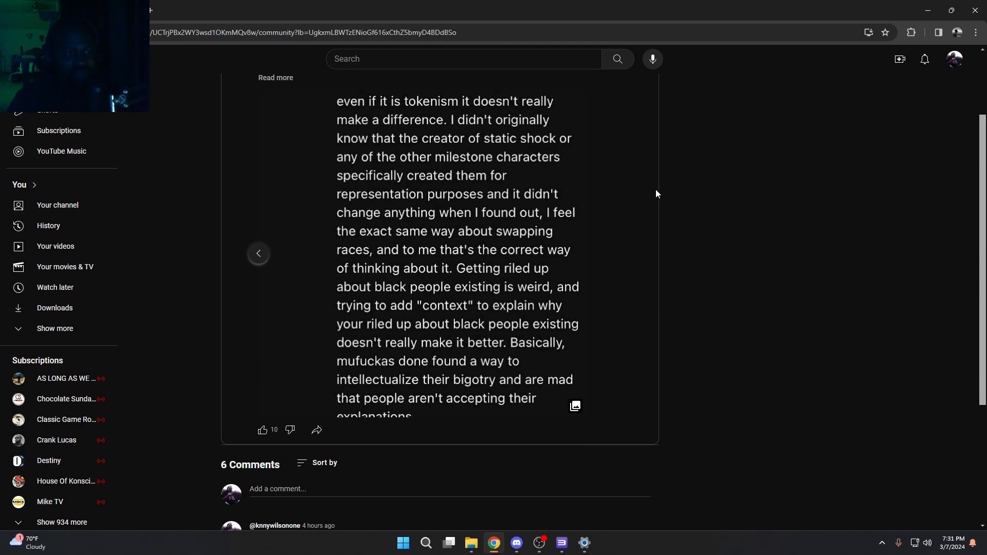
mouse_move(653, 194)
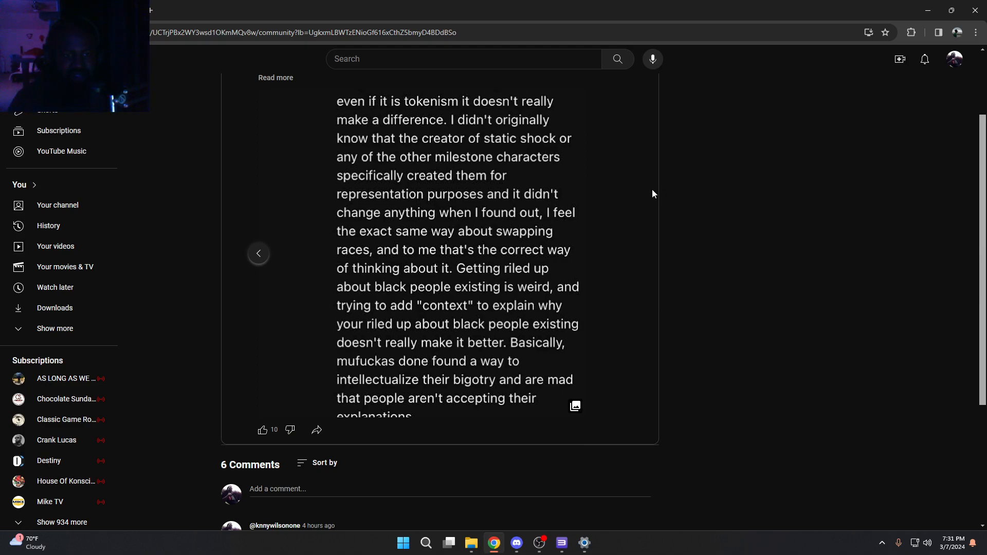
mouse_move(626, 202)
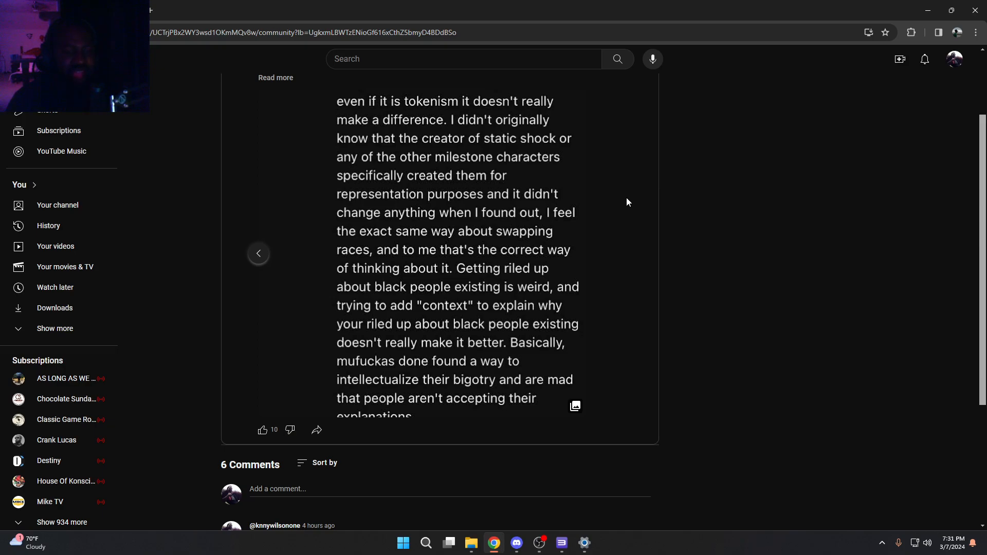
mouse_move(560, 197)
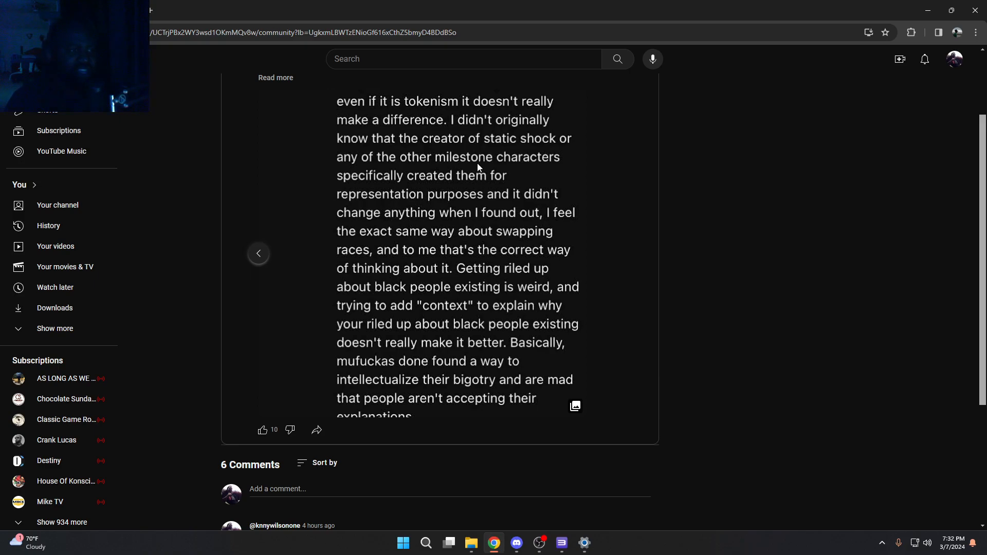
mouse_move(467, 198)
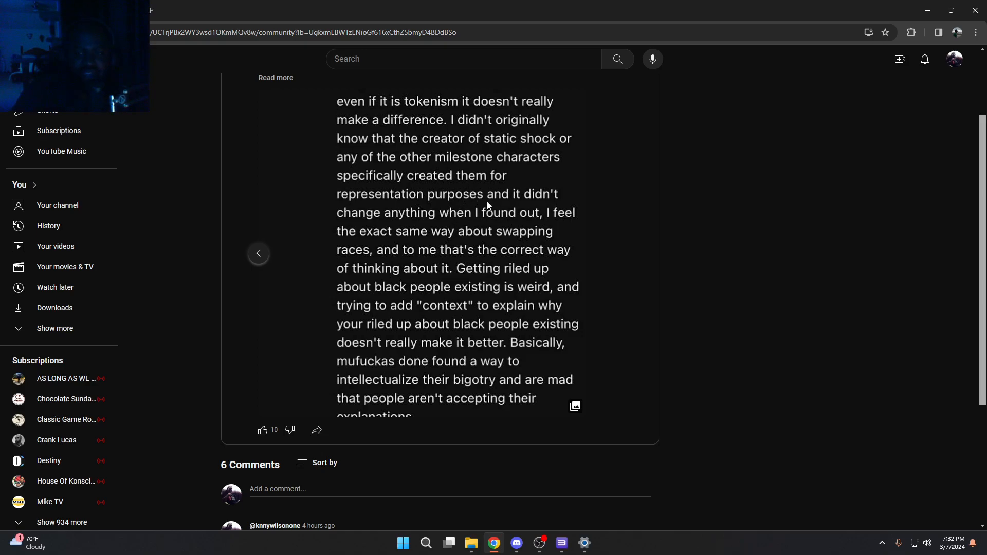
mouse_move(475, 170)
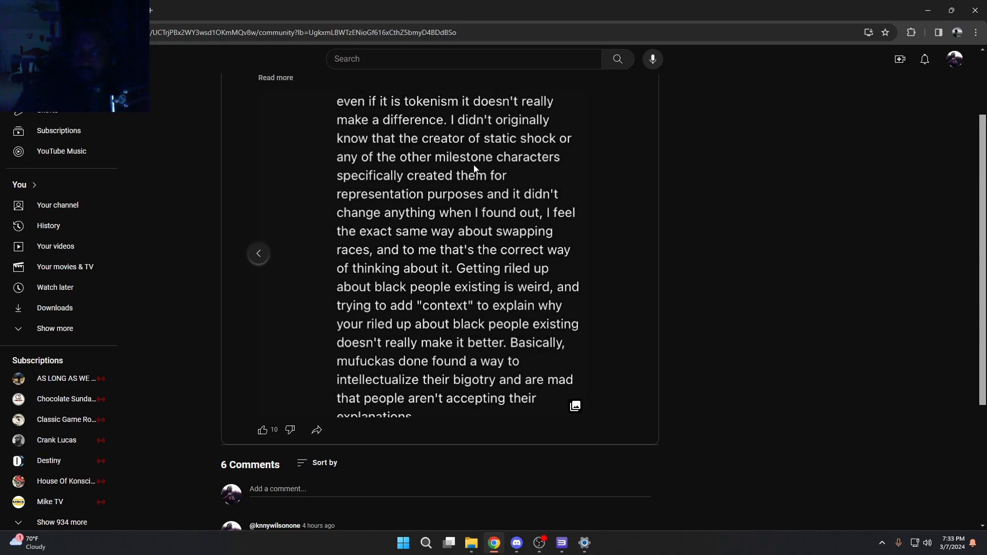
mouse_move(495, 121)
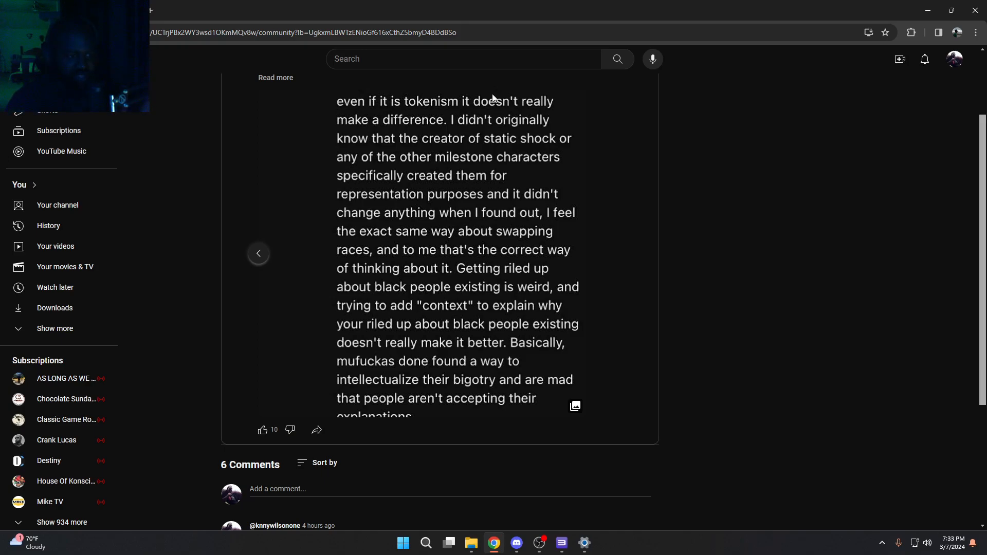
mouse_move(379, 88)
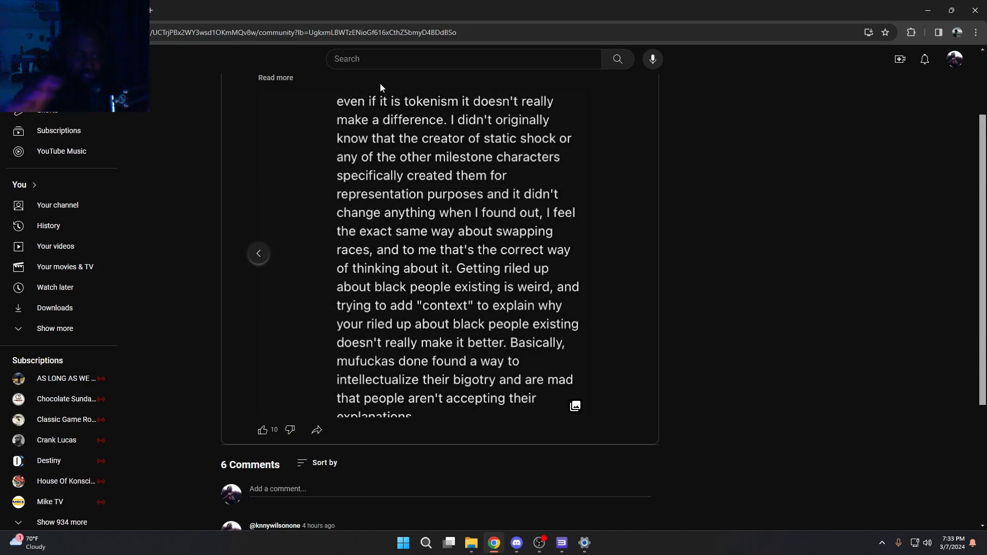
mouse_move(580, 300)
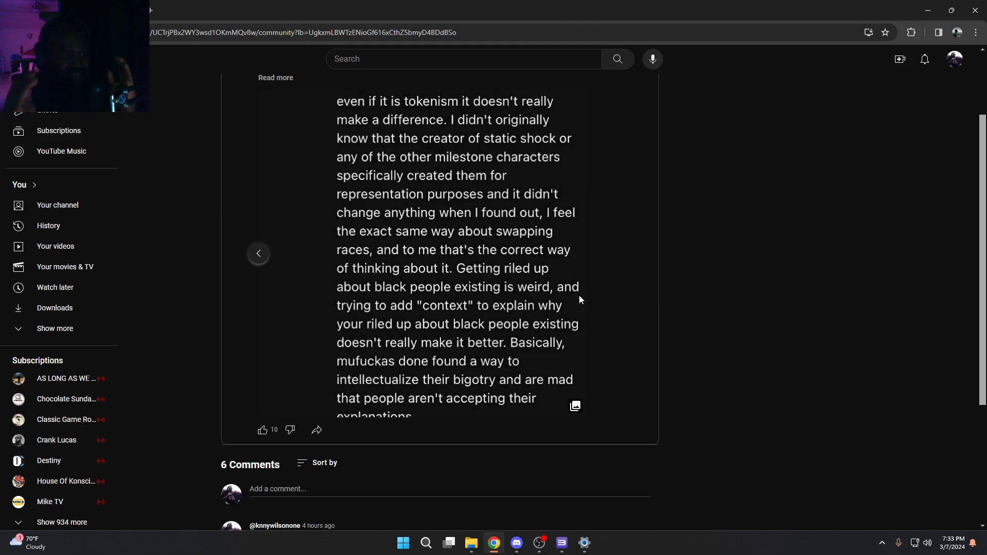
mouse_move(536, 232)
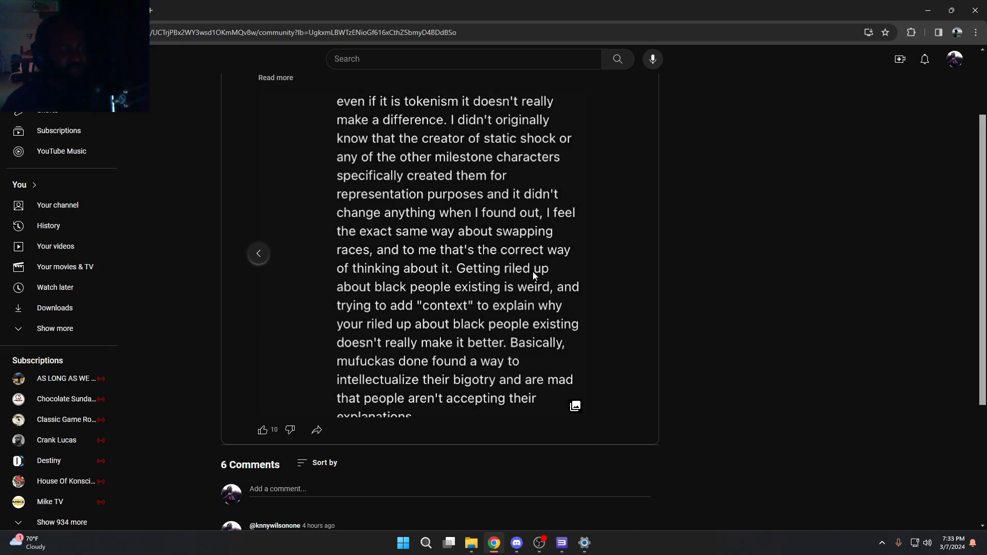
mouse_move(541, 305)
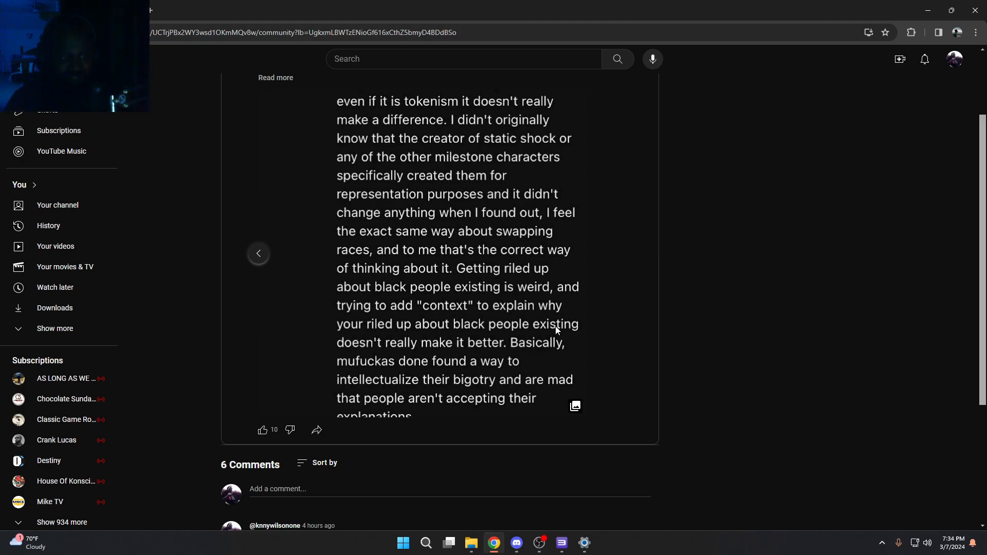
mouse_move(566, 296)
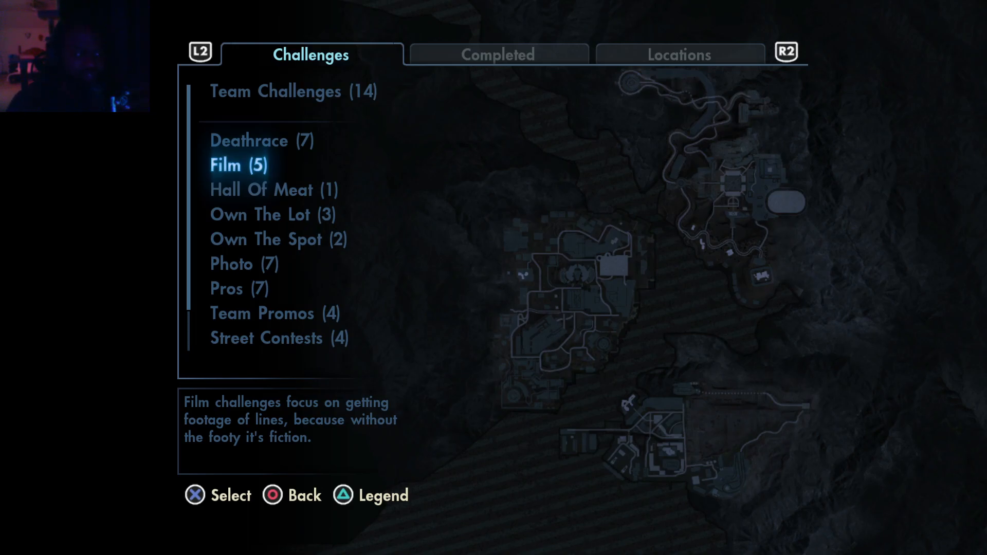
left_click(238, 164)
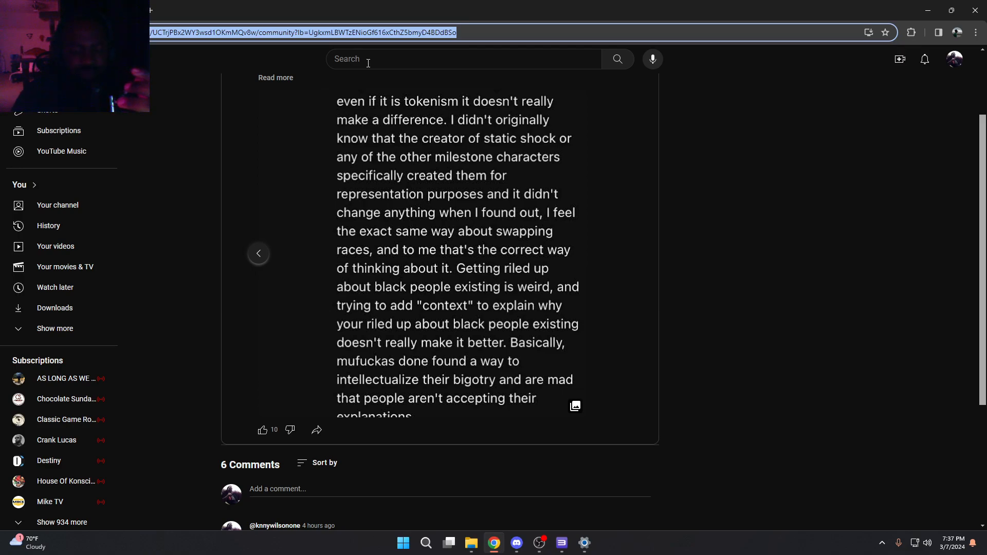
mouse_move(373, 143)
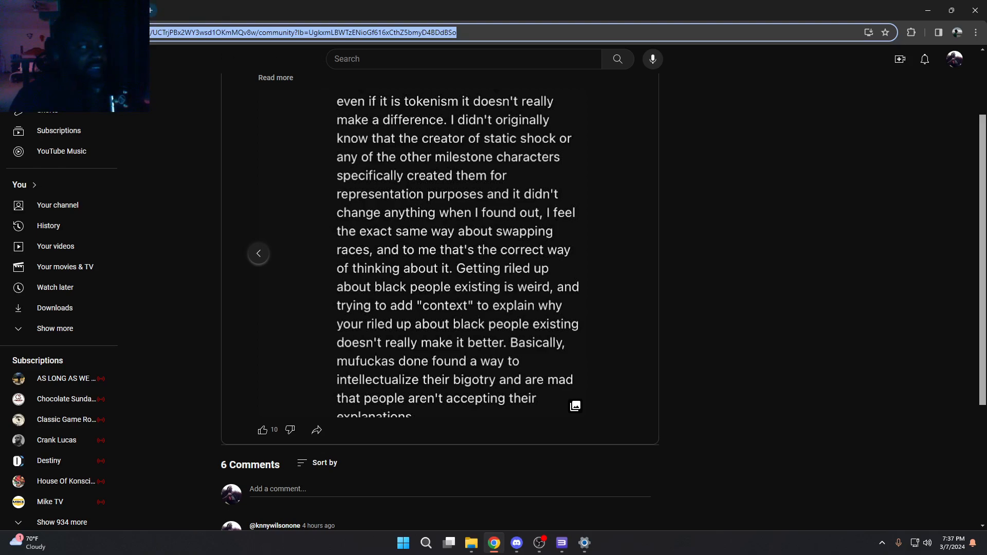
mouse_move(431, 122)
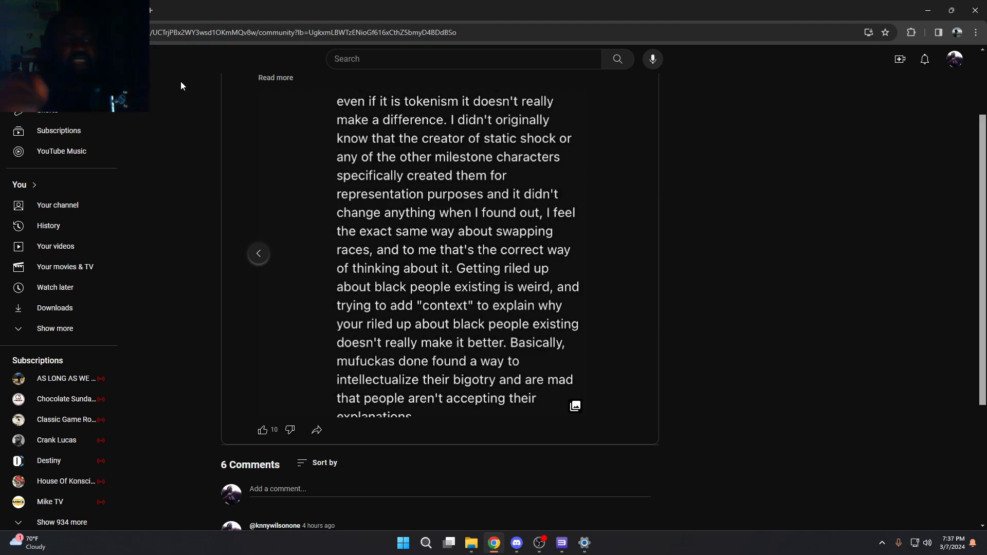
mouse_move(281, 152)
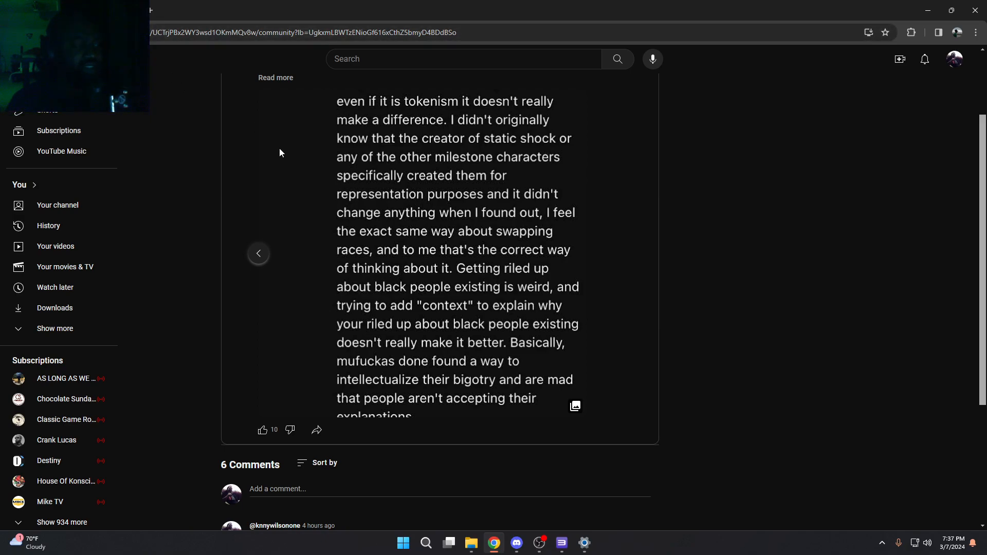
mouse_move(211, 163)
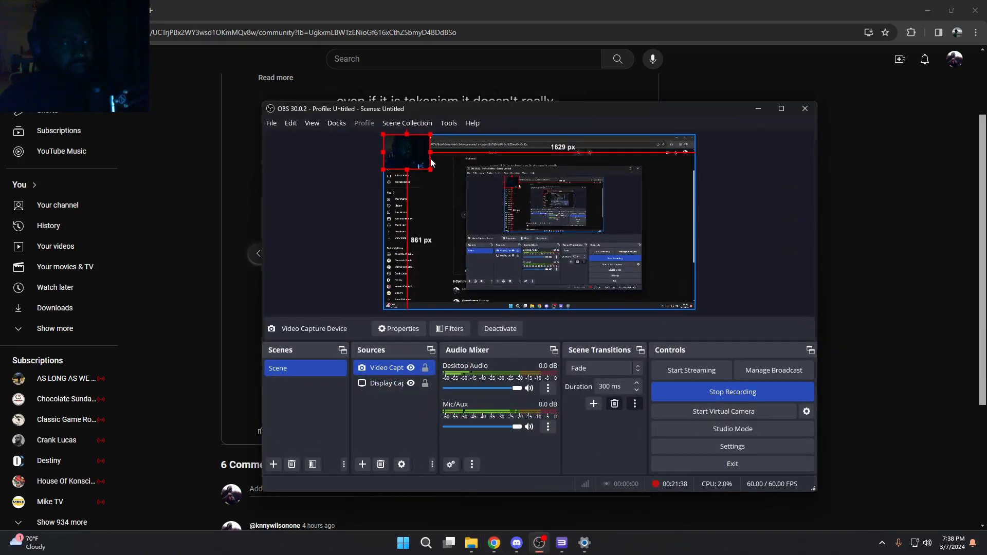
left_click(386, 382)
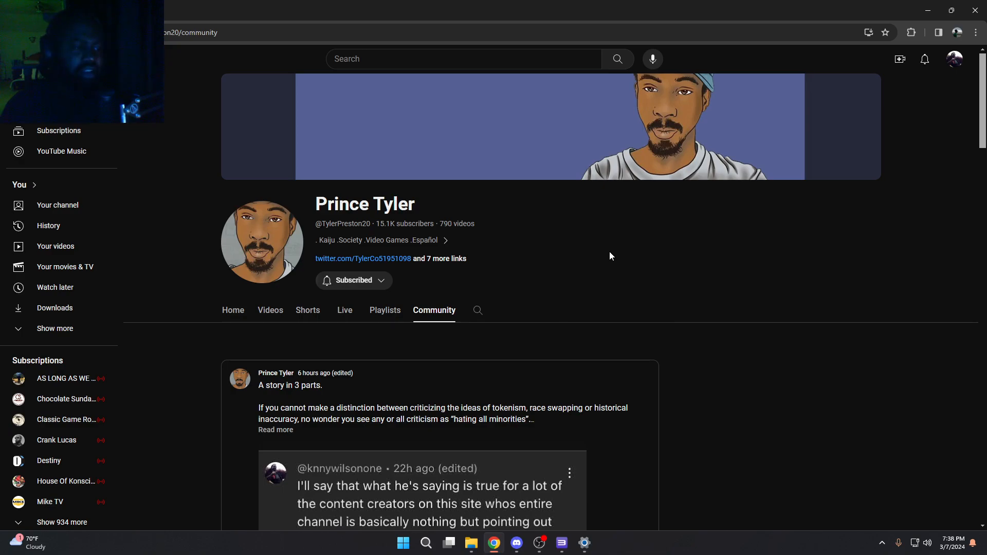
mouse_move(680, 206)
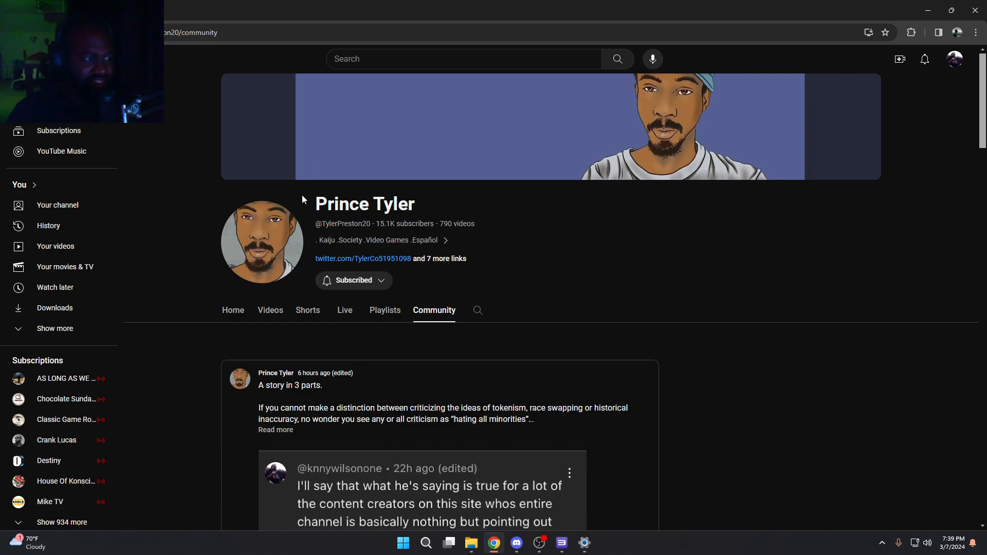
mouse_move(269, 315)
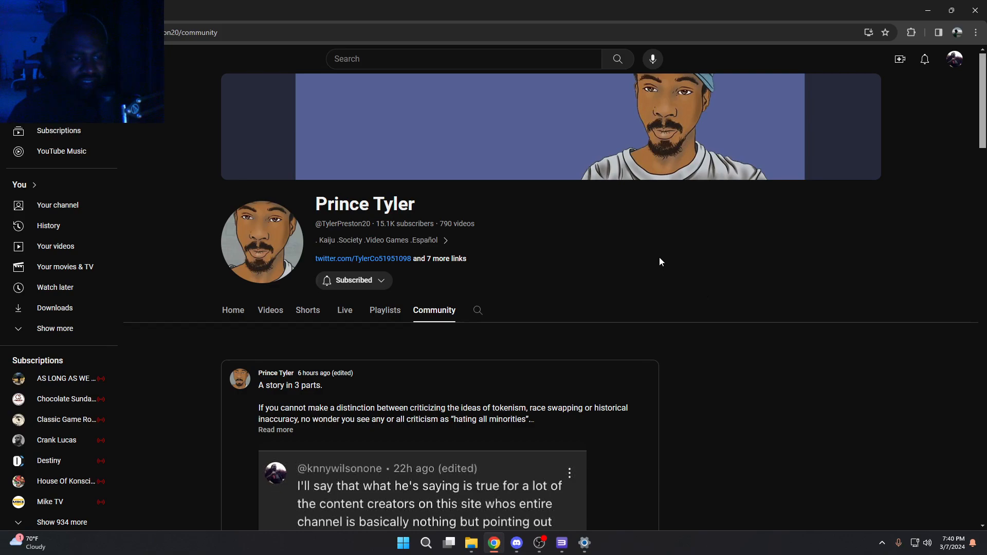
- Select the browser address bar above Prince Tyler's Community tab
left_click(453, 58)
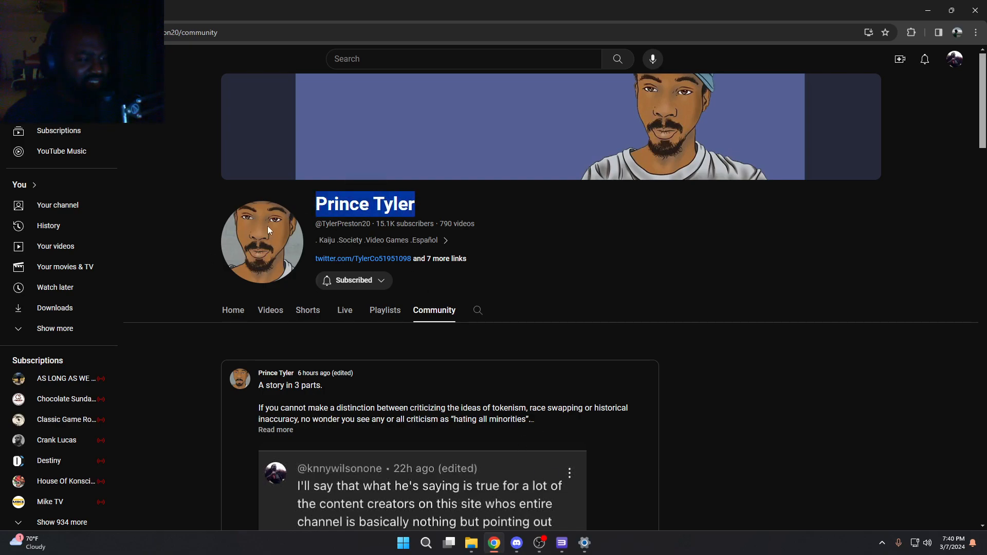
mouse_move(438, 229)
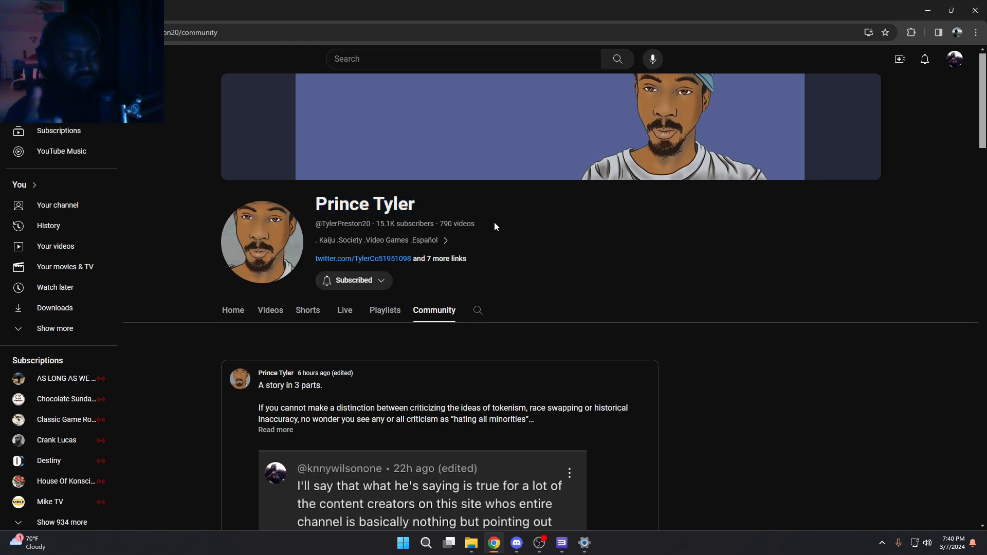
mouse_move(351, 190)
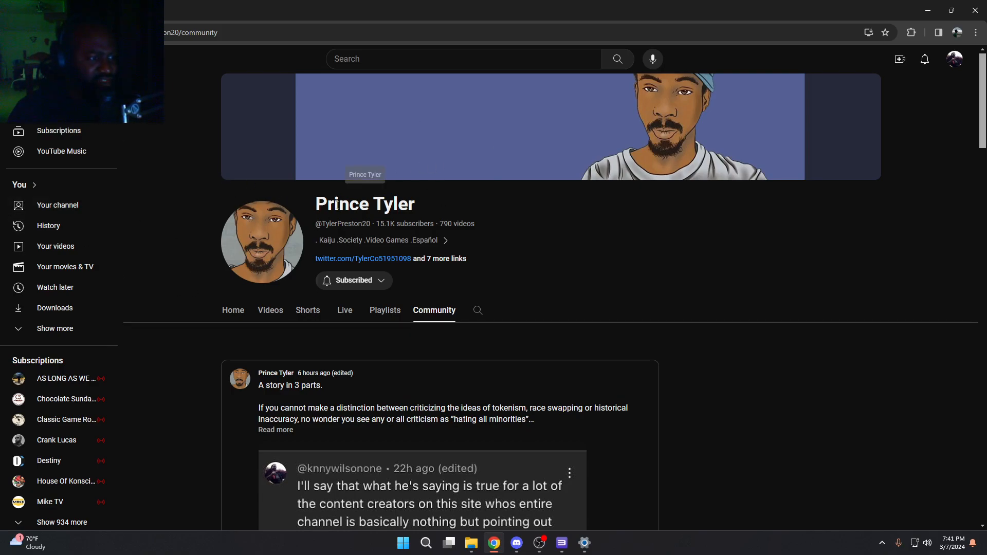
mouse_move(628, 233)
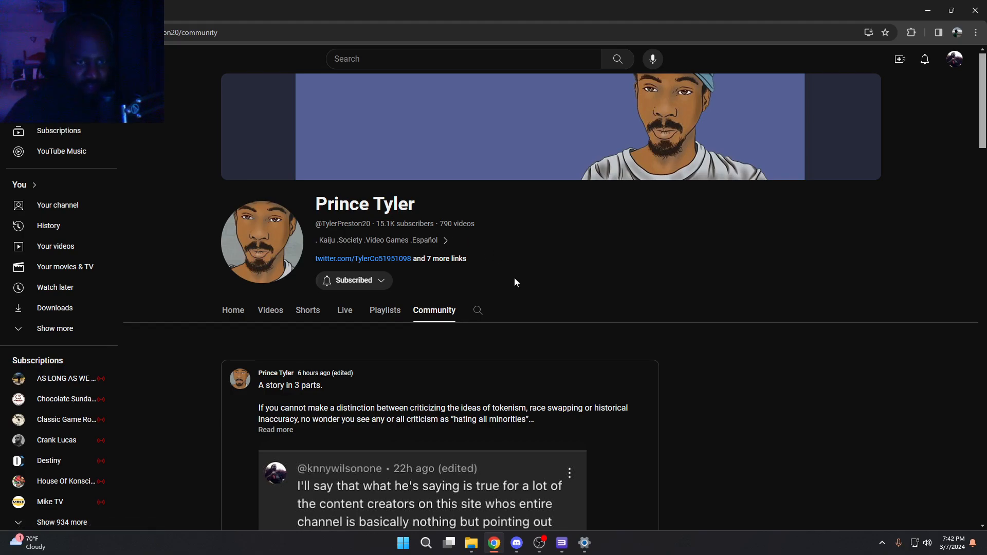
mouse_move(442, 268)
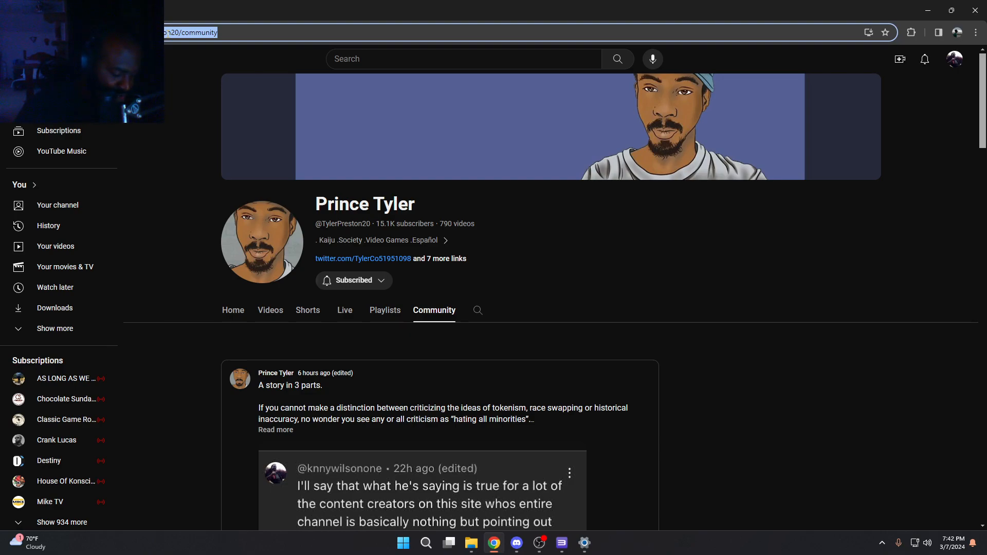
- Search Google Images for 'tomb raider' and enlarge the Amazon UK PC DVD cover
type("tomb rai")
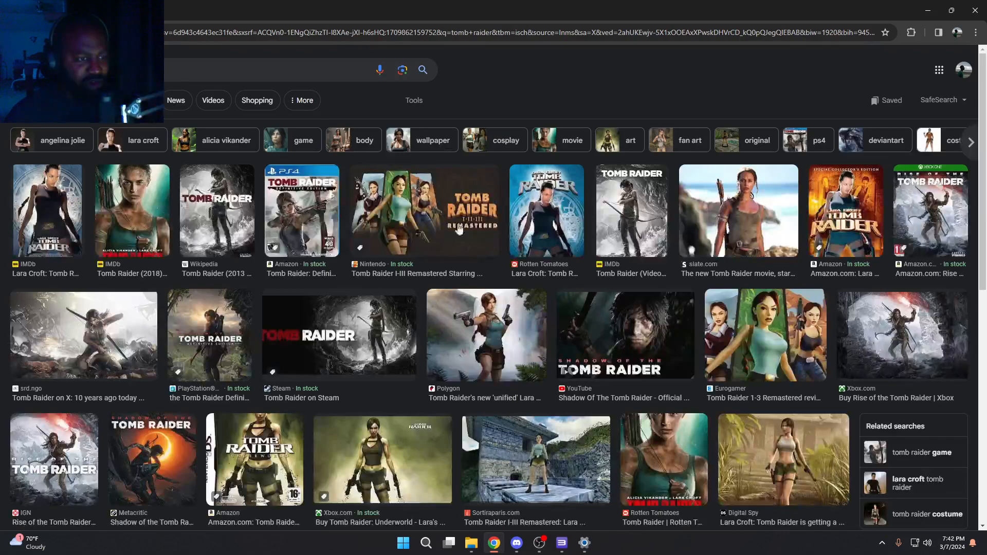
mouse_move(44, 214)
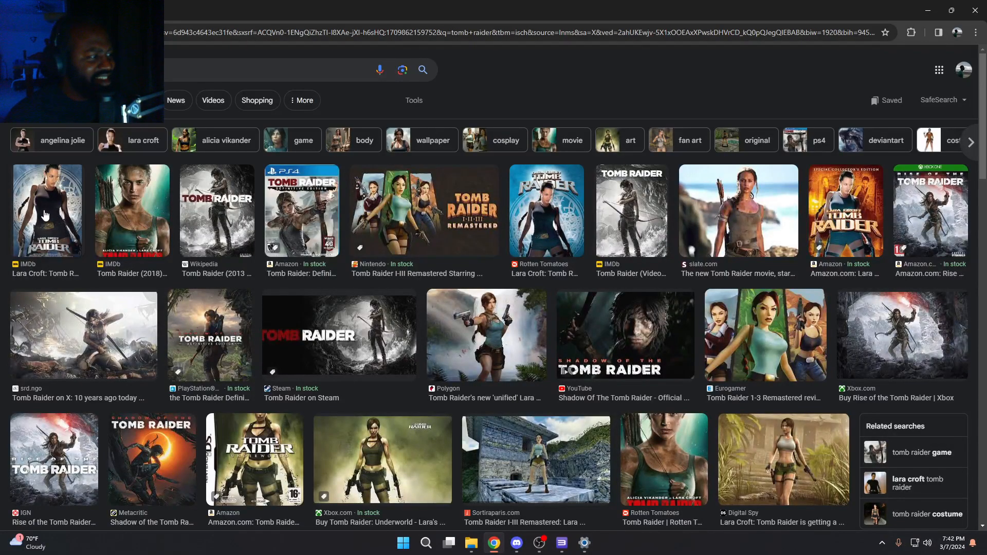
left_click(339, 333)
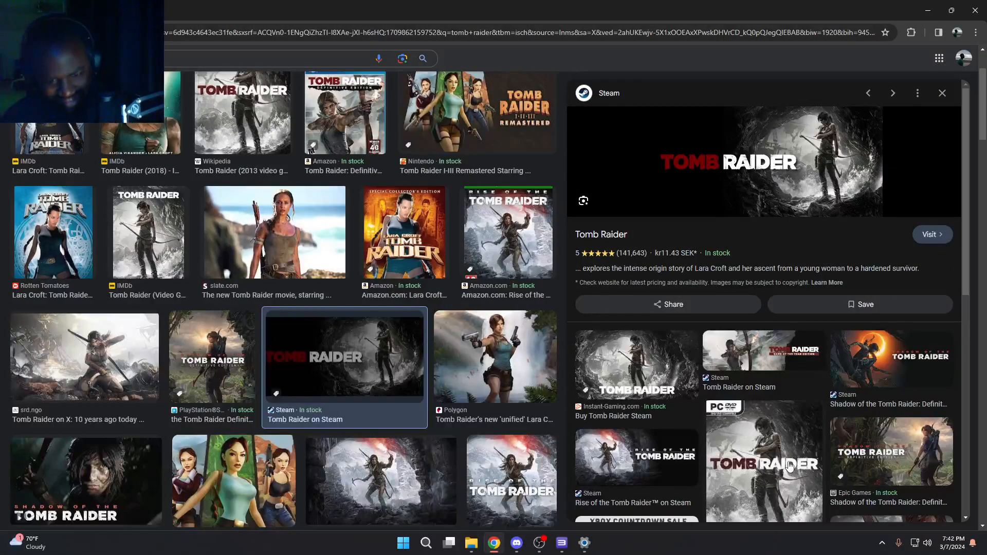
left_click(764, 463)
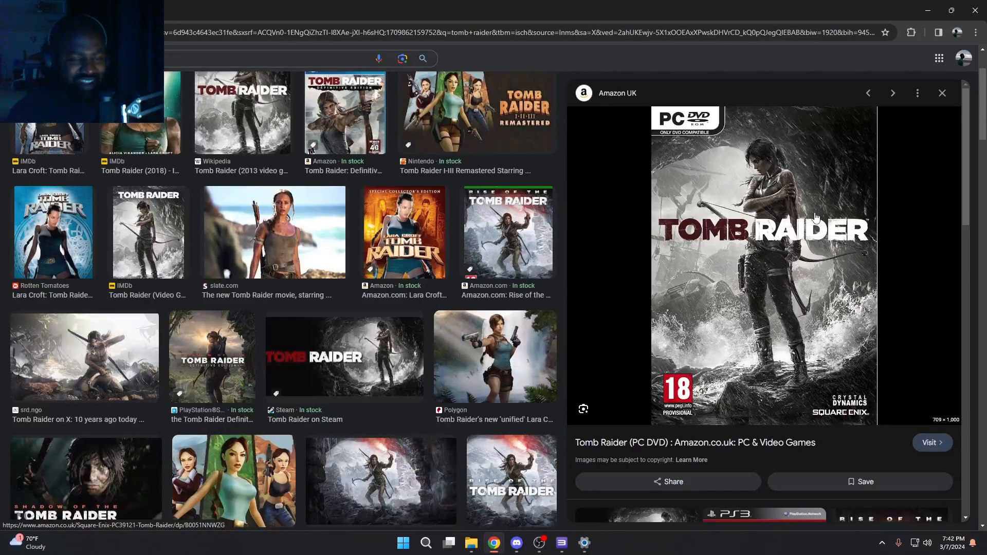
mouse_move(684, 317)
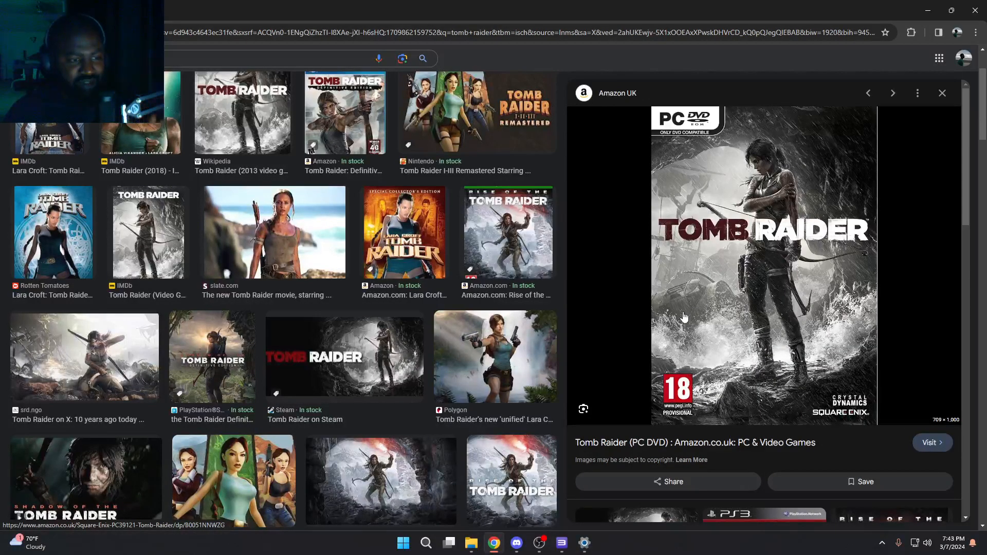
mouse_move(781, 203)
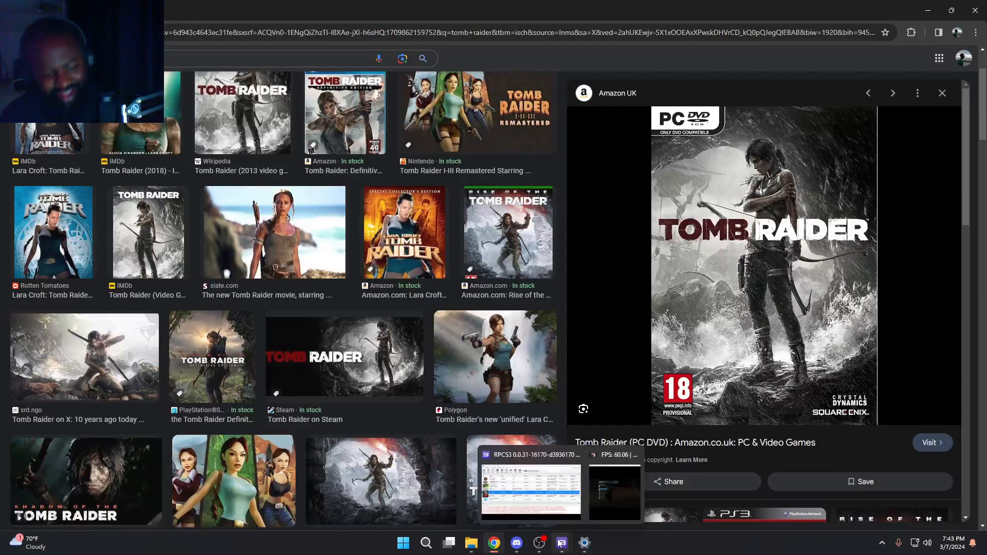
left_click(538, 543)
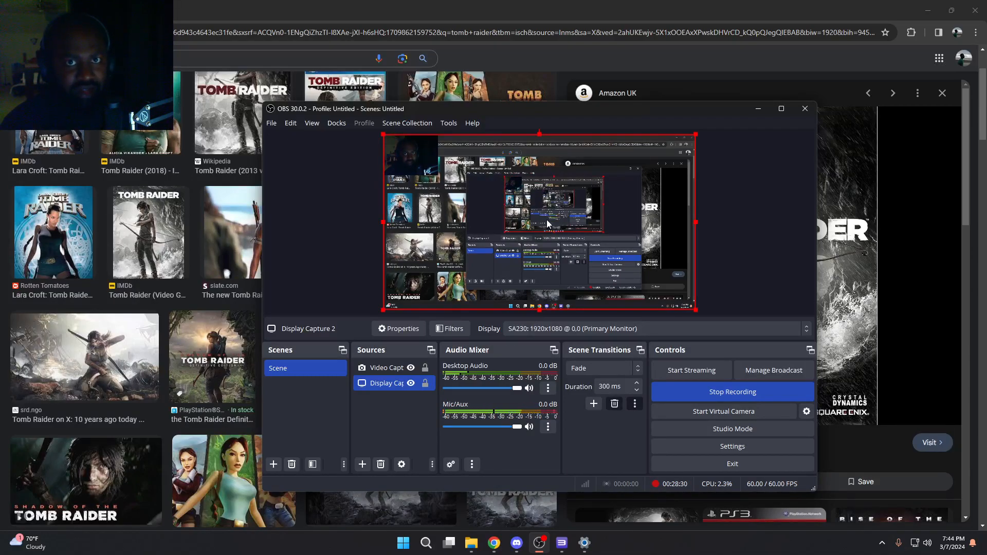
mouse_move(538, 238)
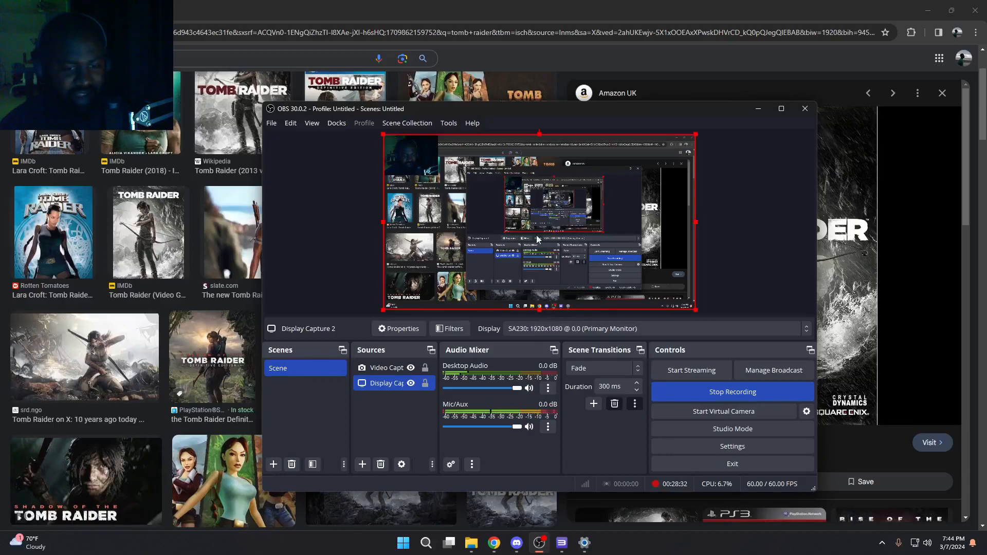